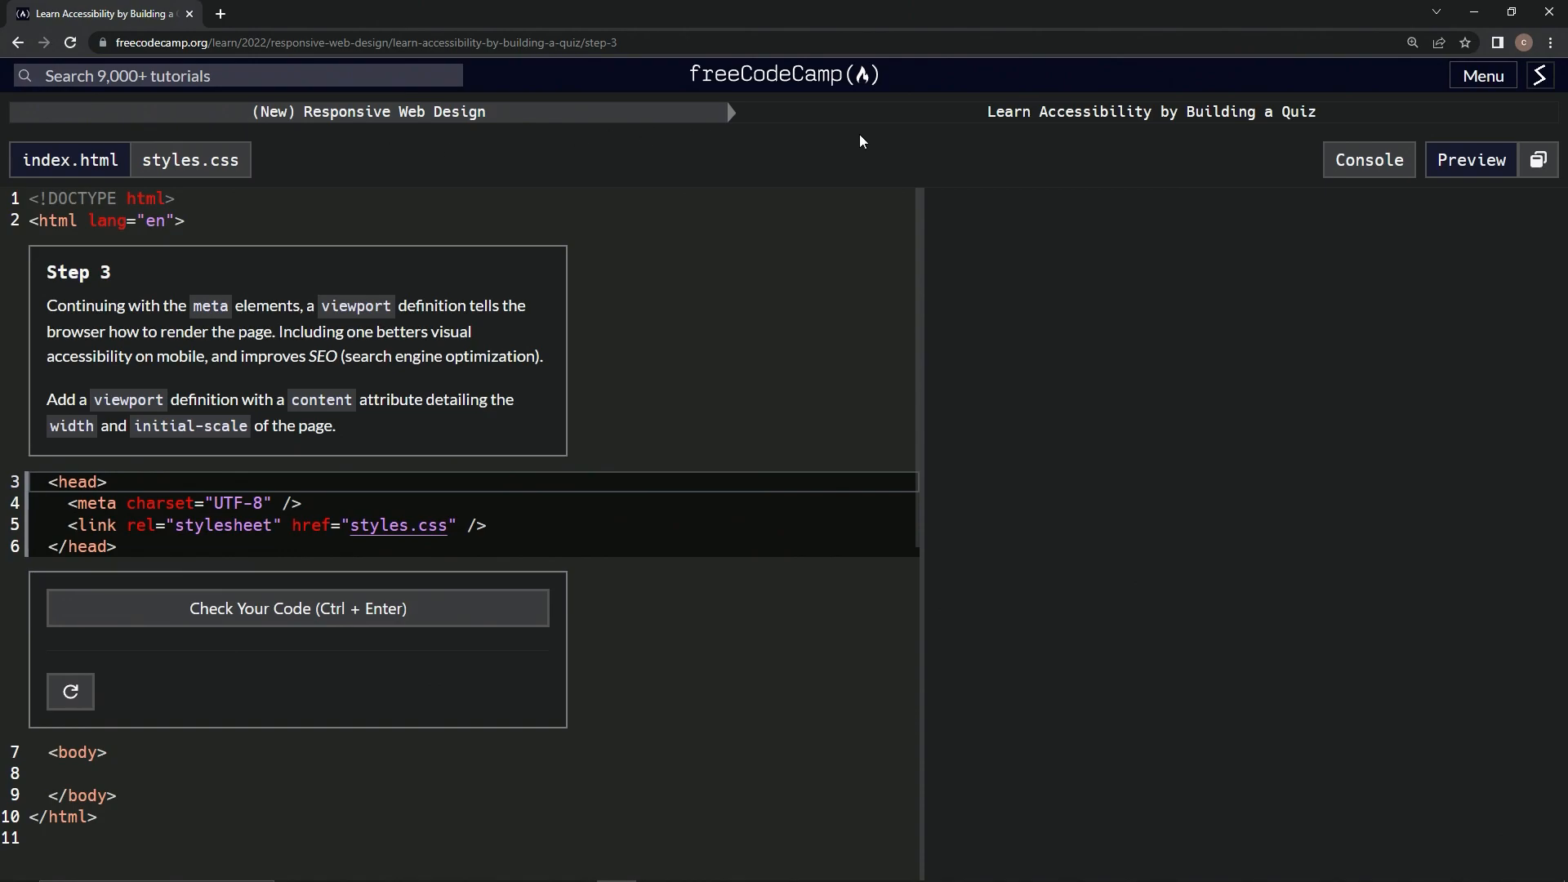
mouse_move(1308, 129)
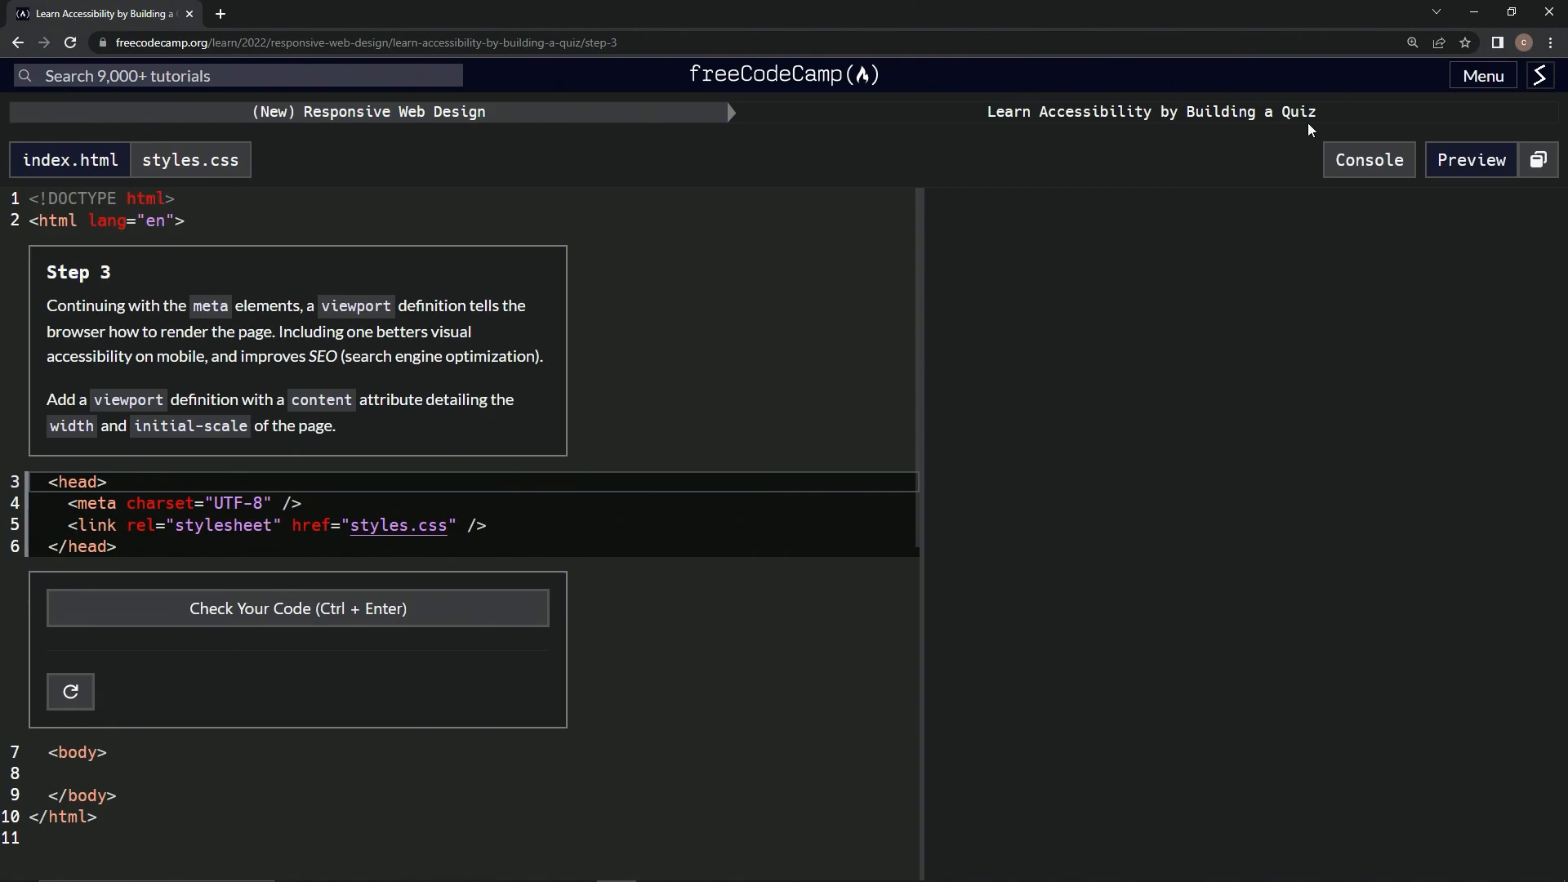
mouse_move(106, 281)
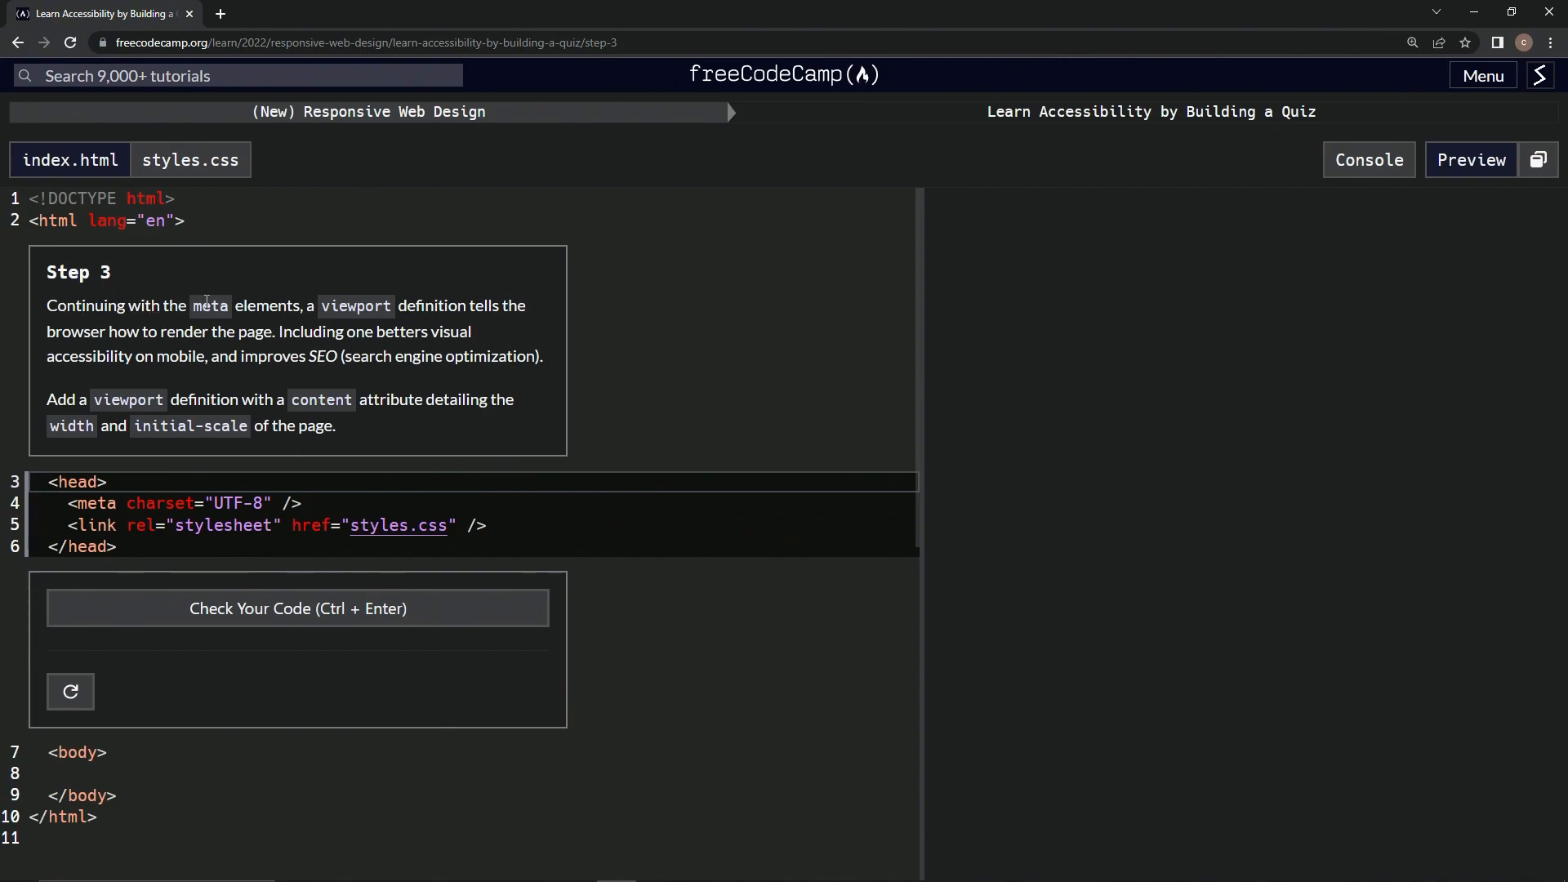
mouse_move(204, 336)
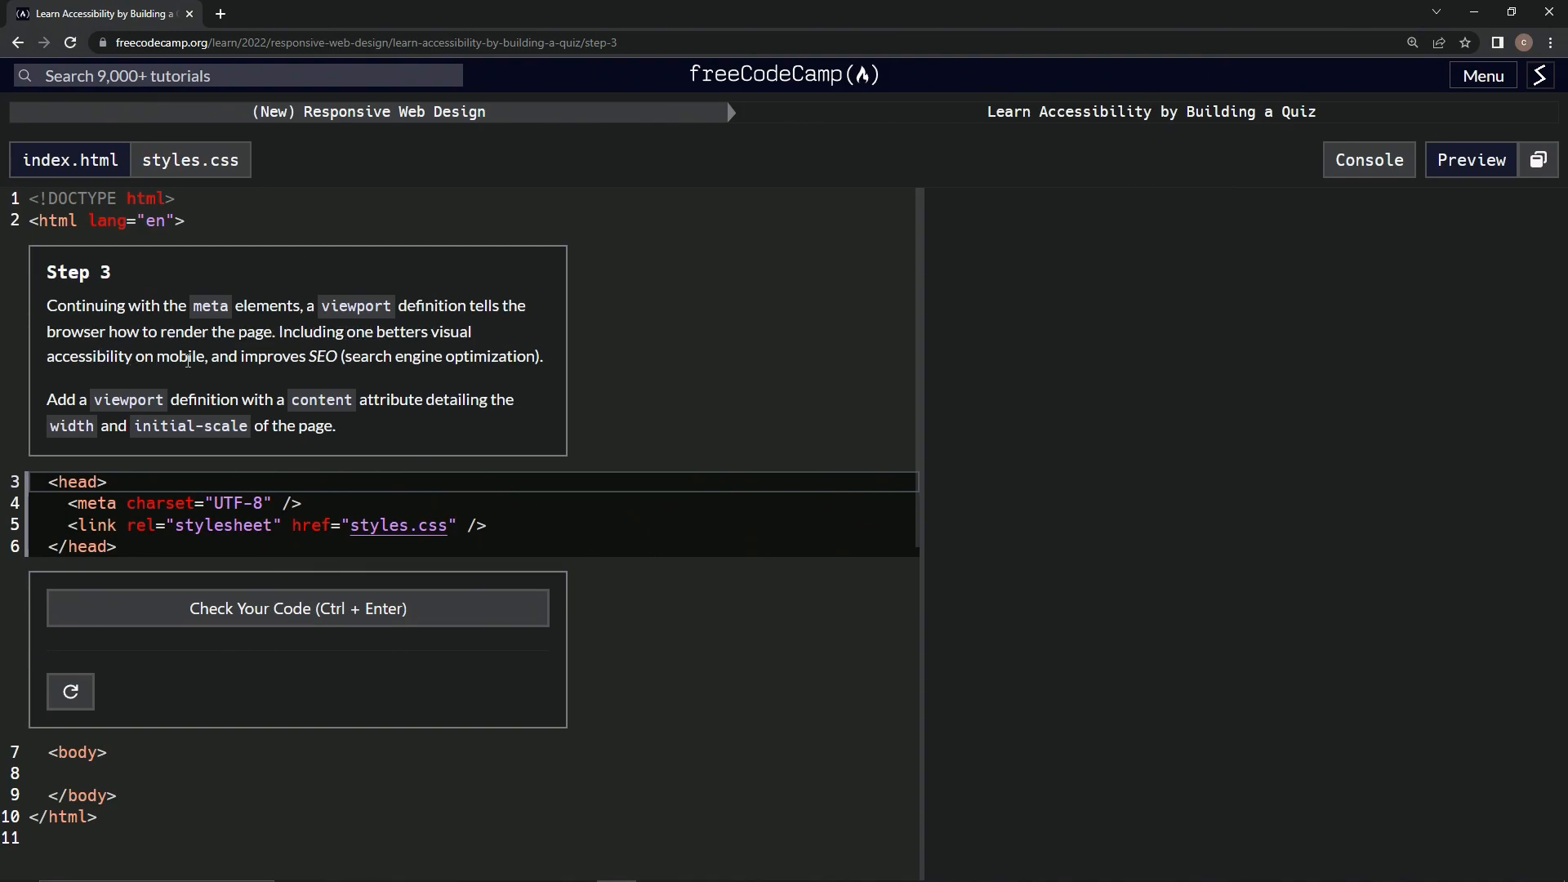
mouse_move(349, 359)
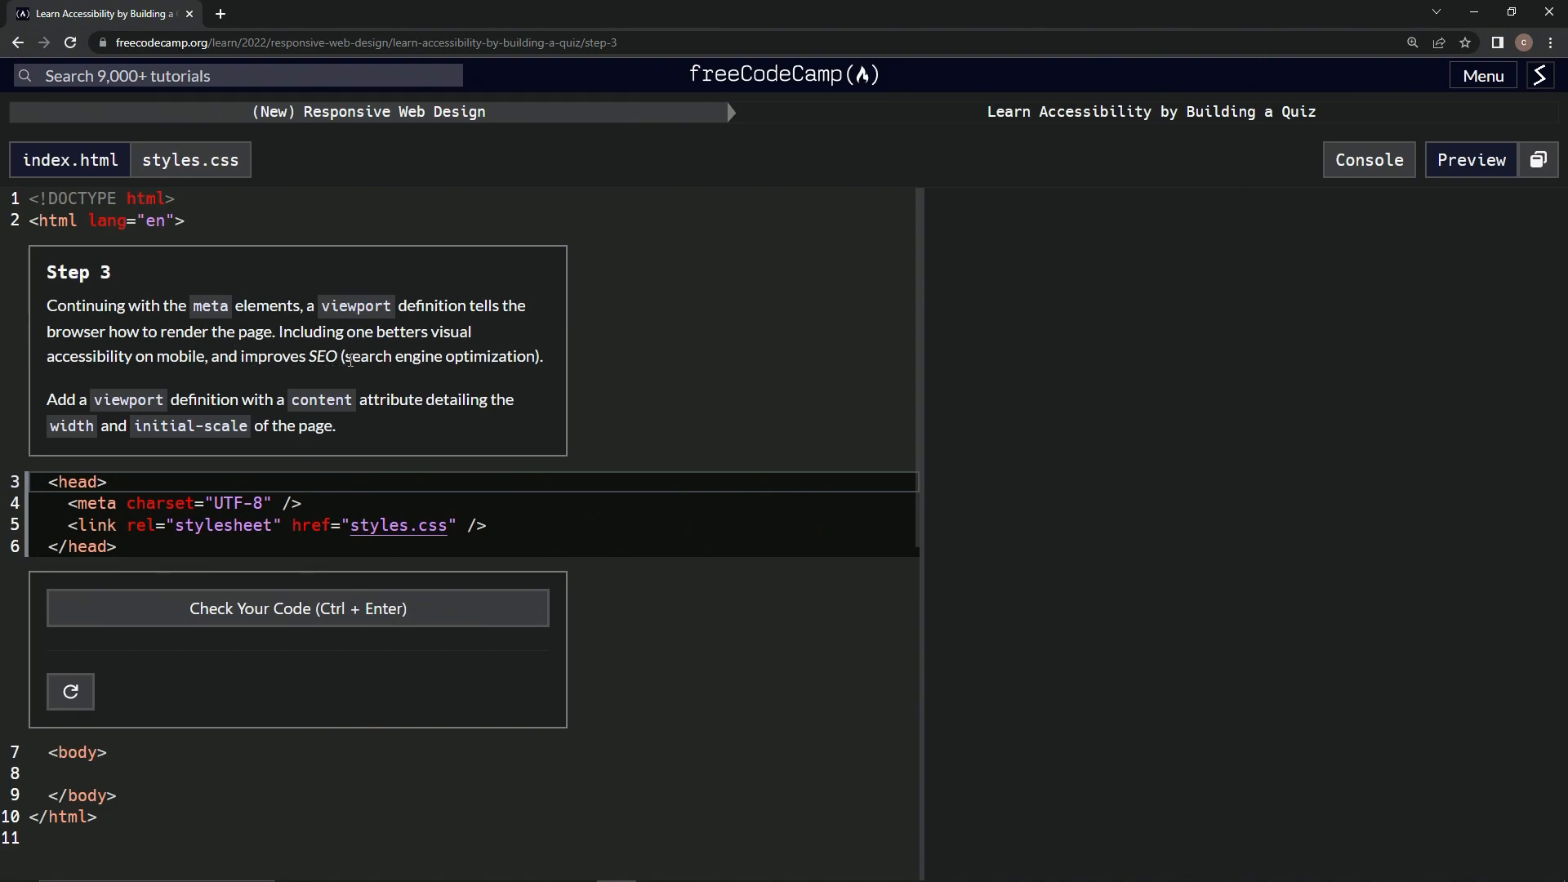
mouse_move(475, 377)
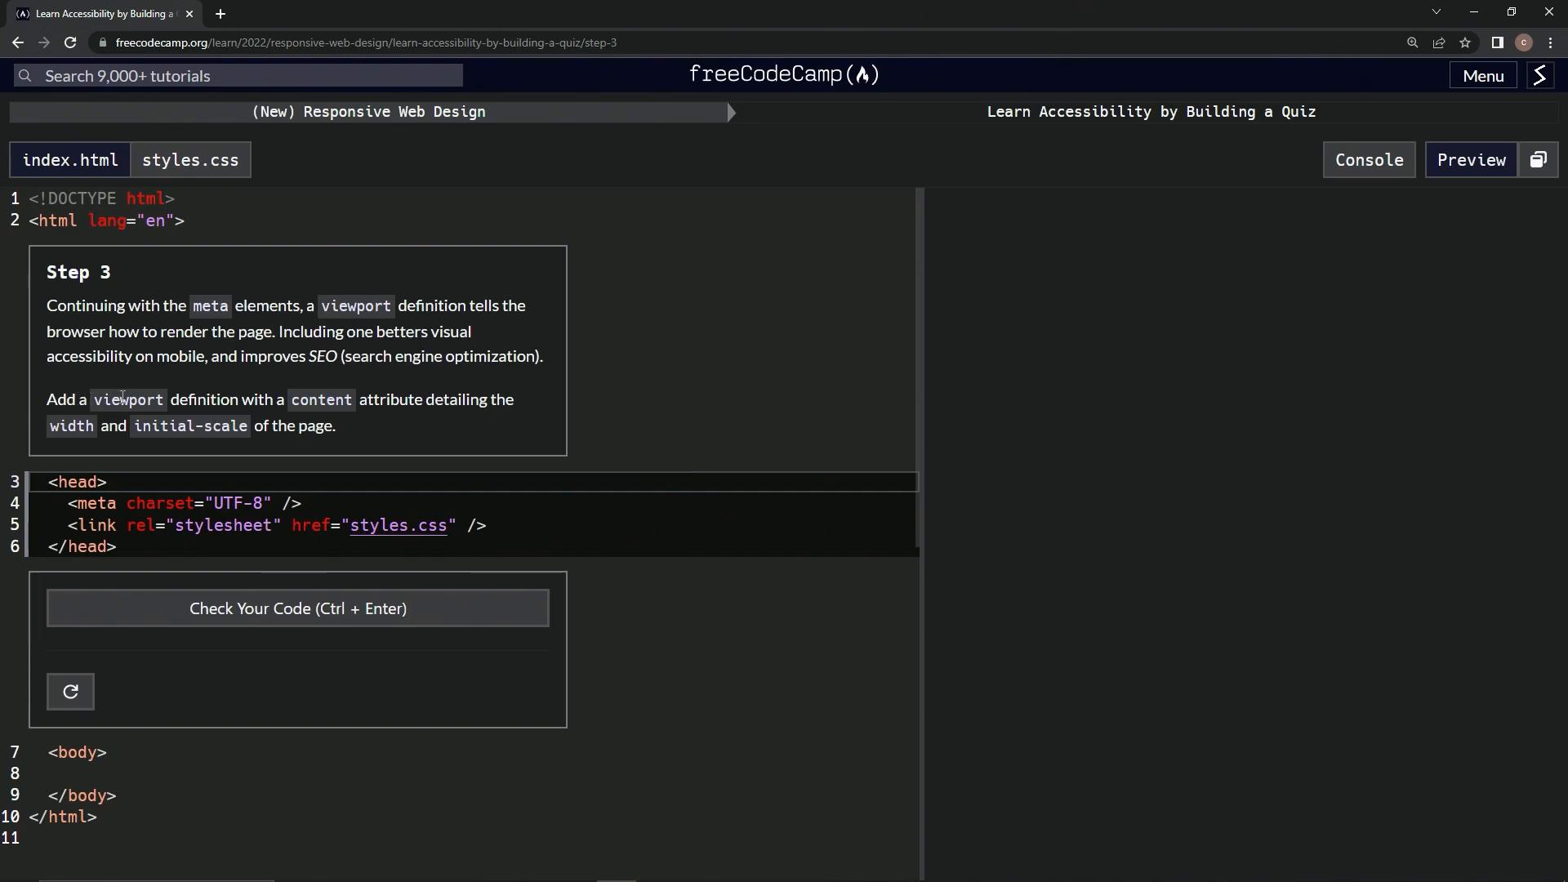
mouse_move(336, 400)
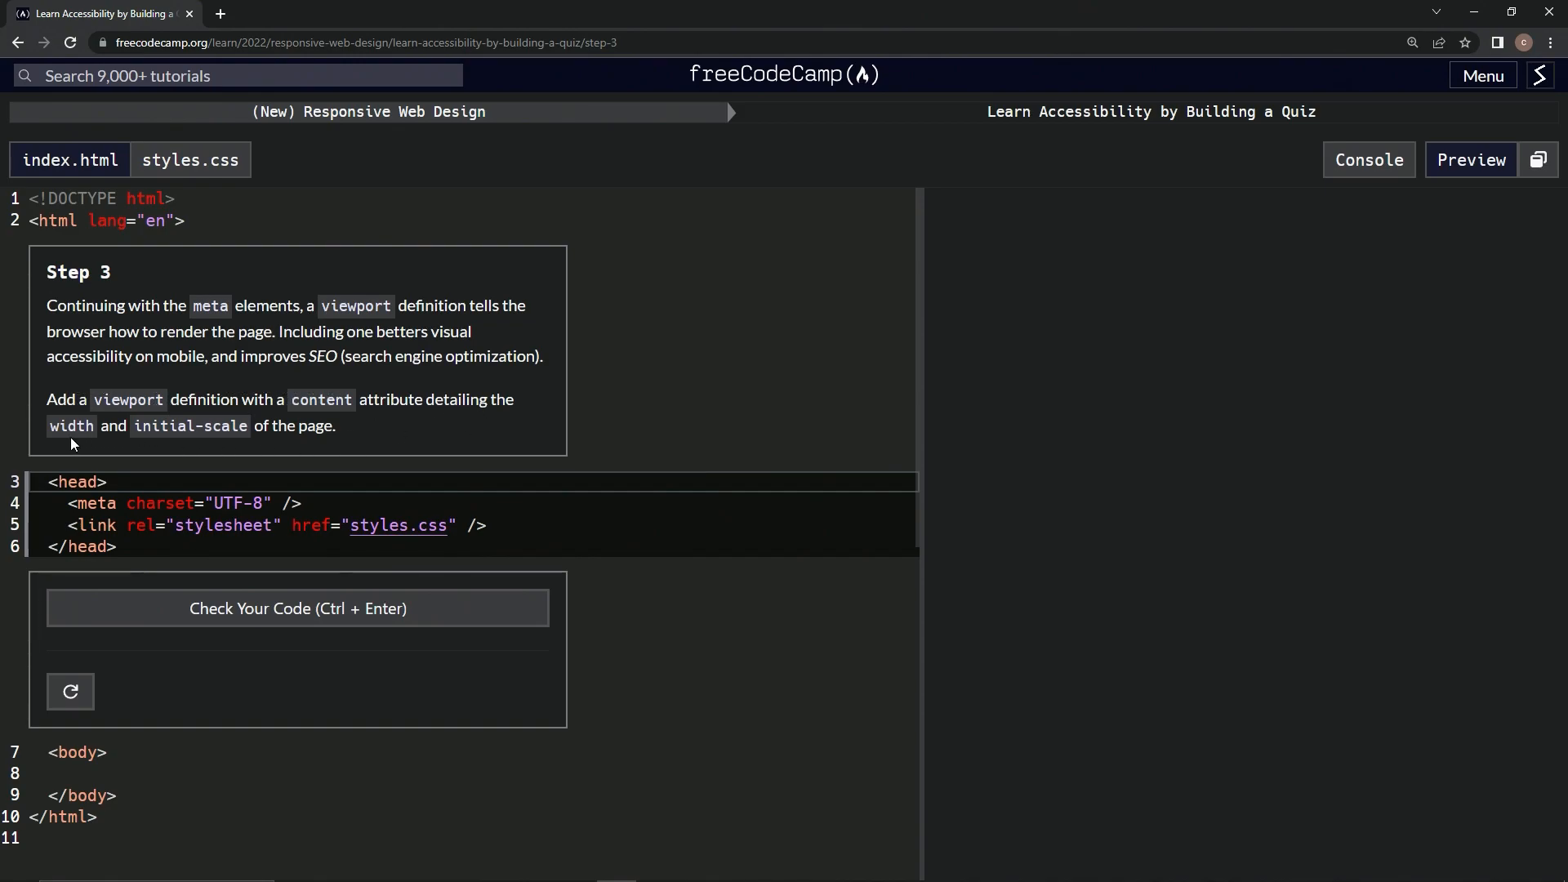
mouse_move(230, 444)
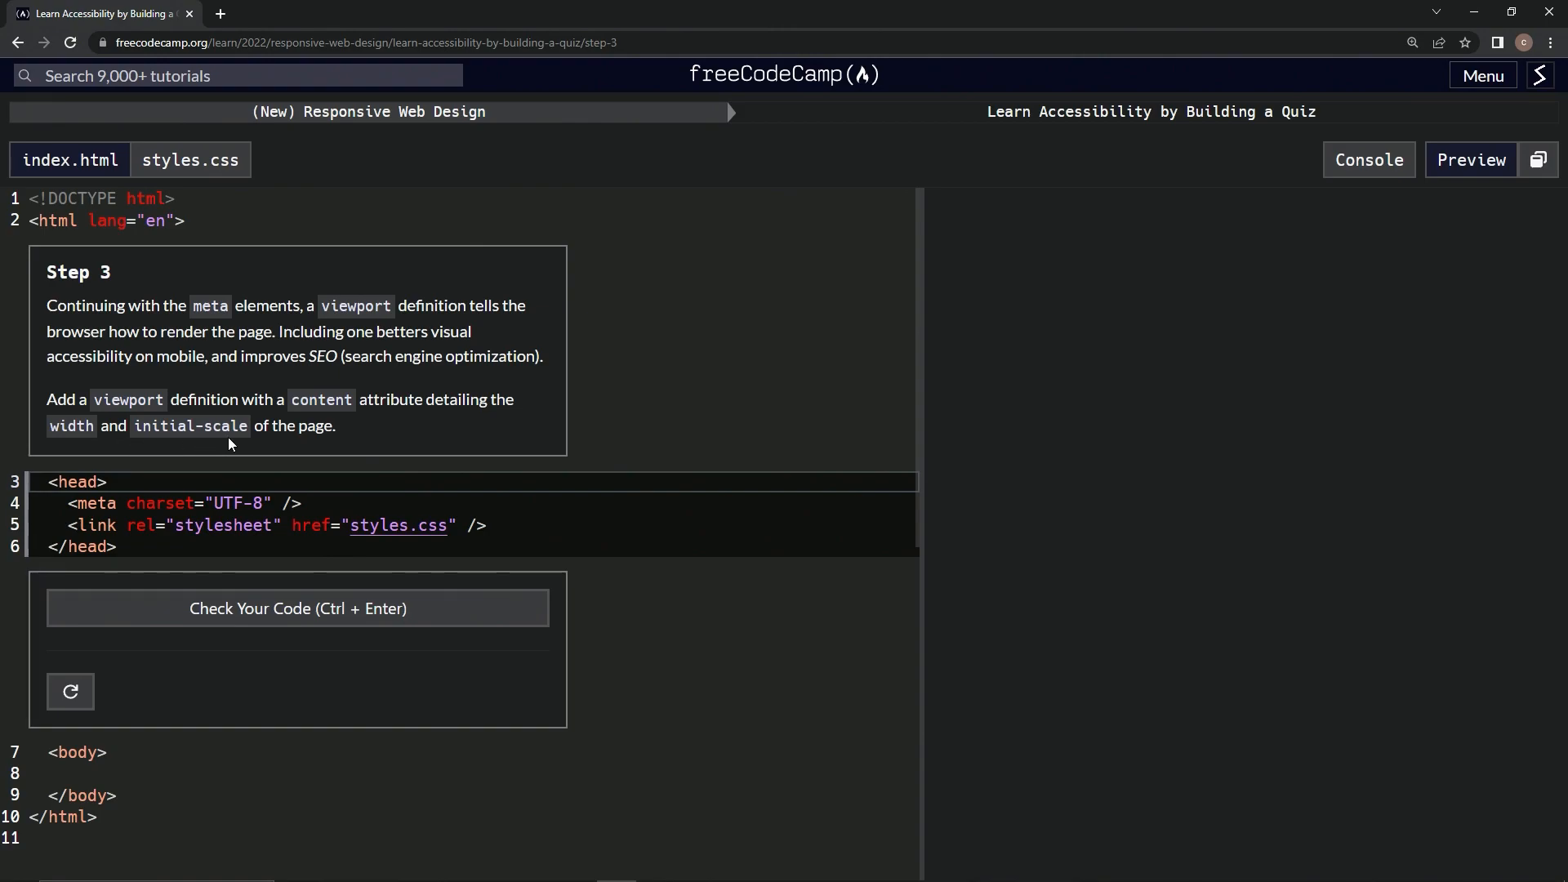
mouse_move(350, 438)
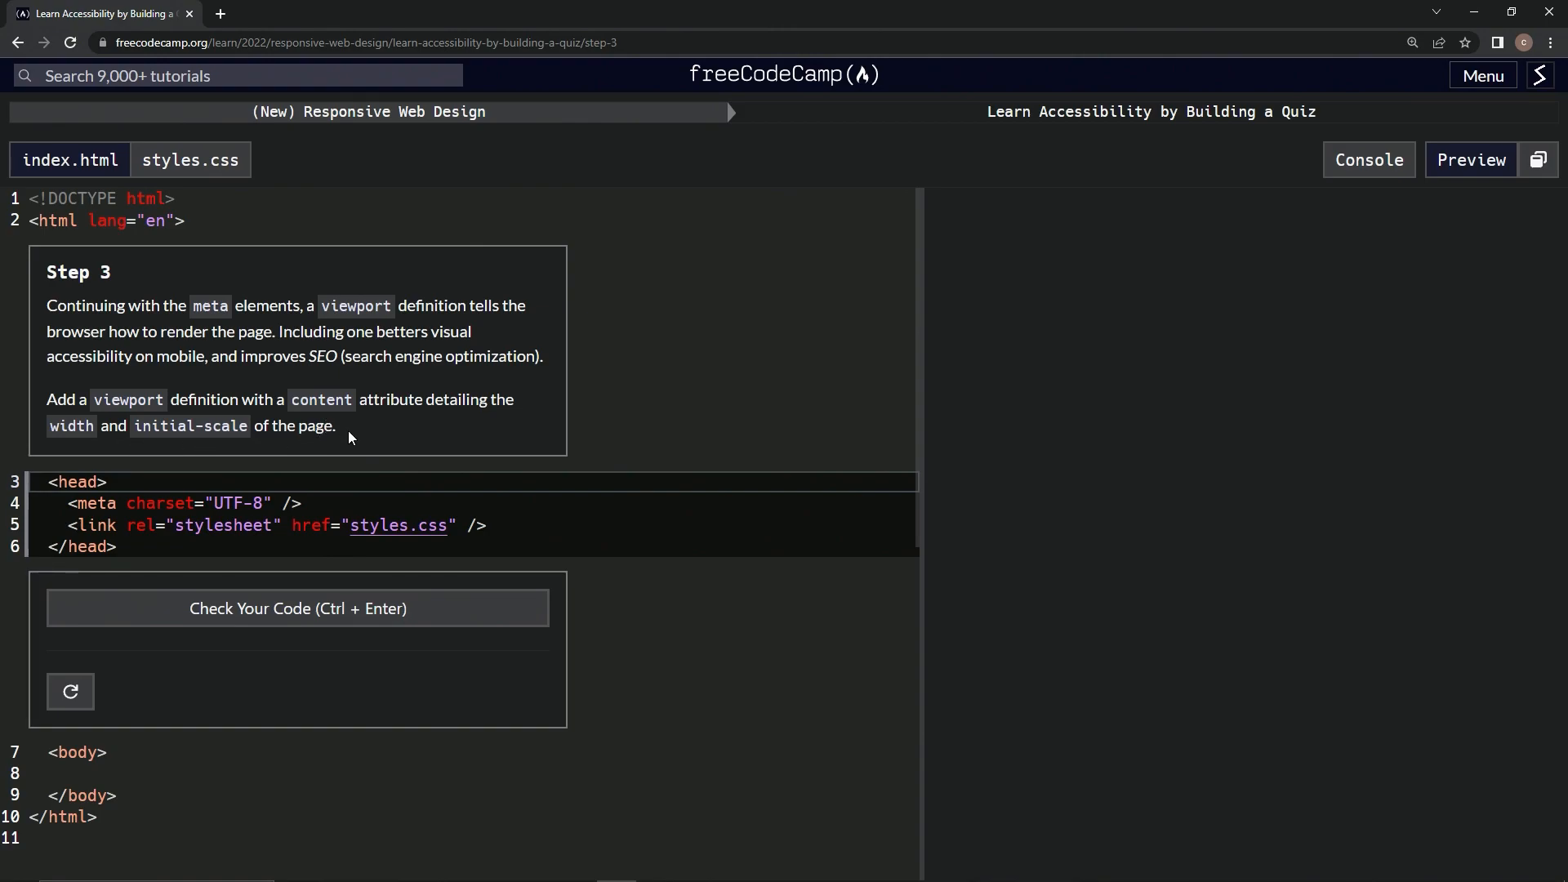
mouse_move(367, 424)
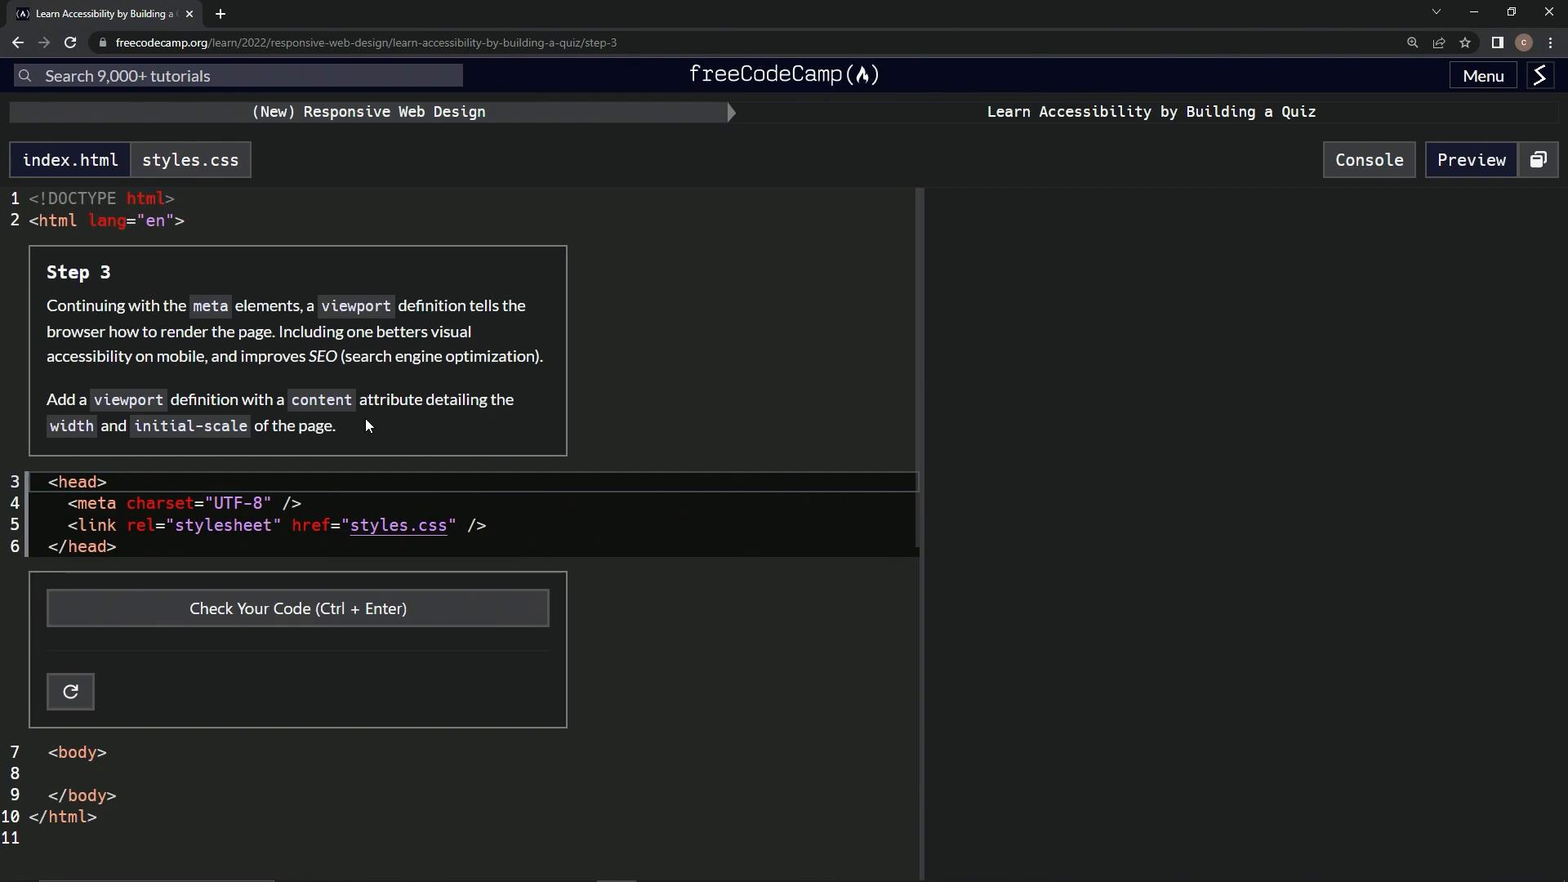
mouse_move(229, 356)
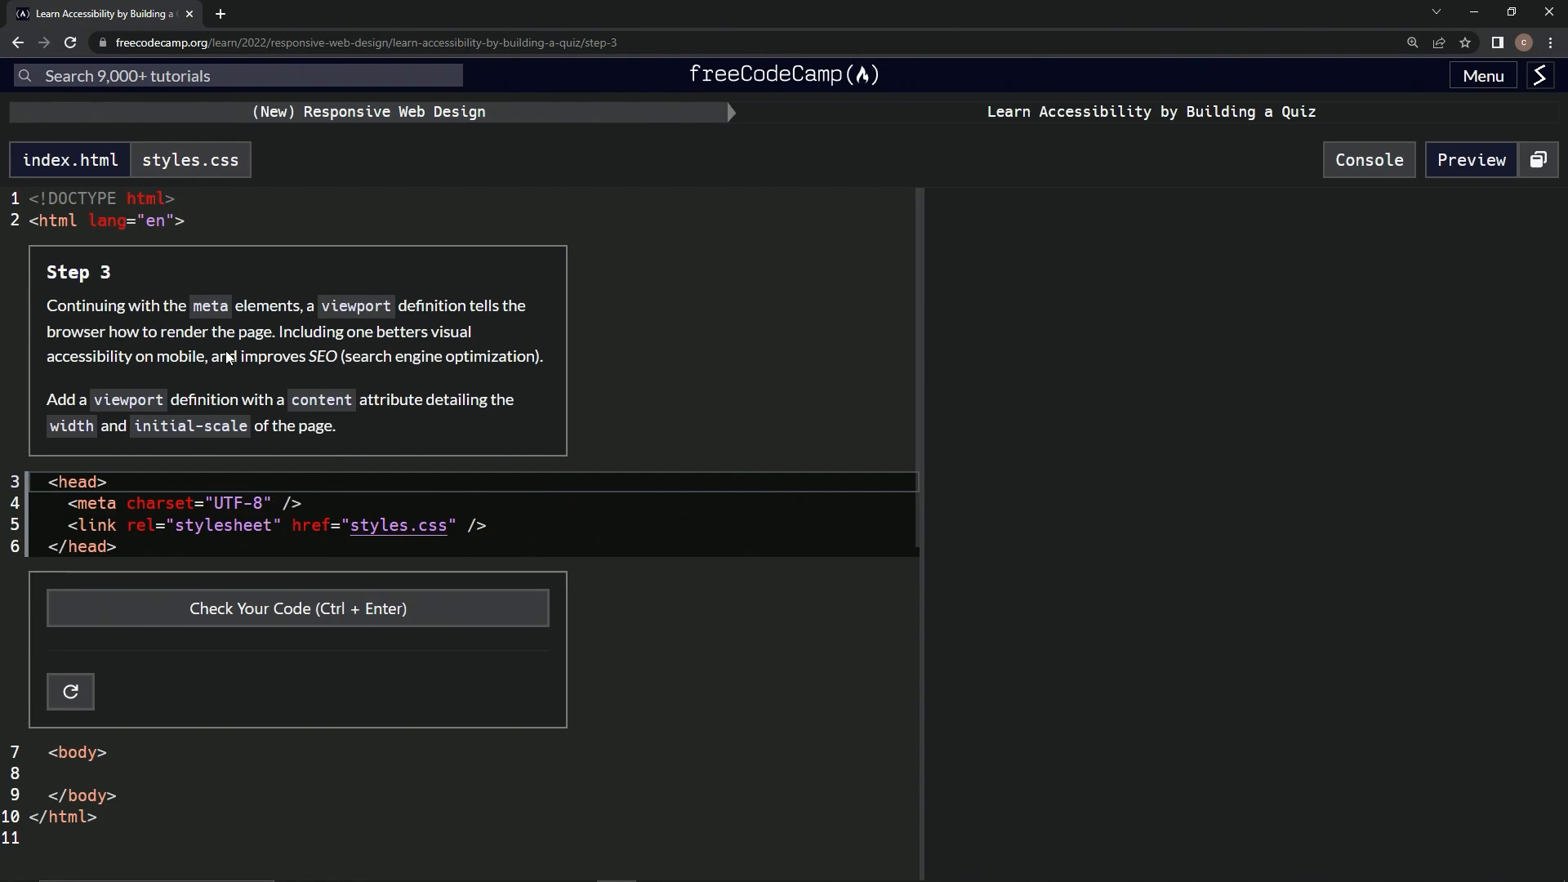
mouse_move(1028, 208)
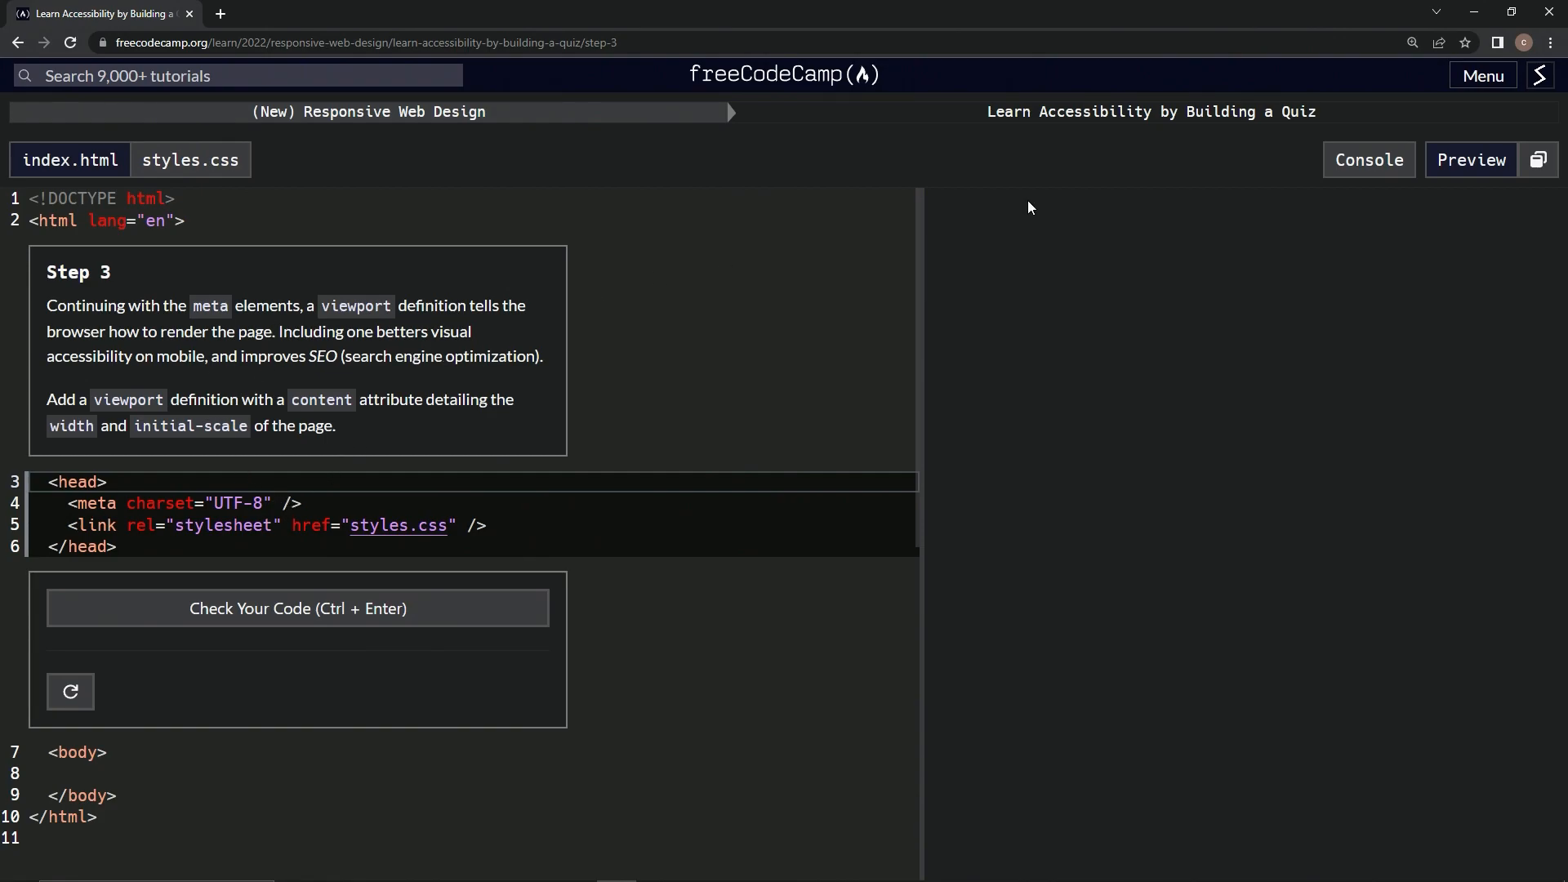
Open the curriculum in a new tab and choose the (New) Responsive Web Design certification.
left_click(1483, 75)
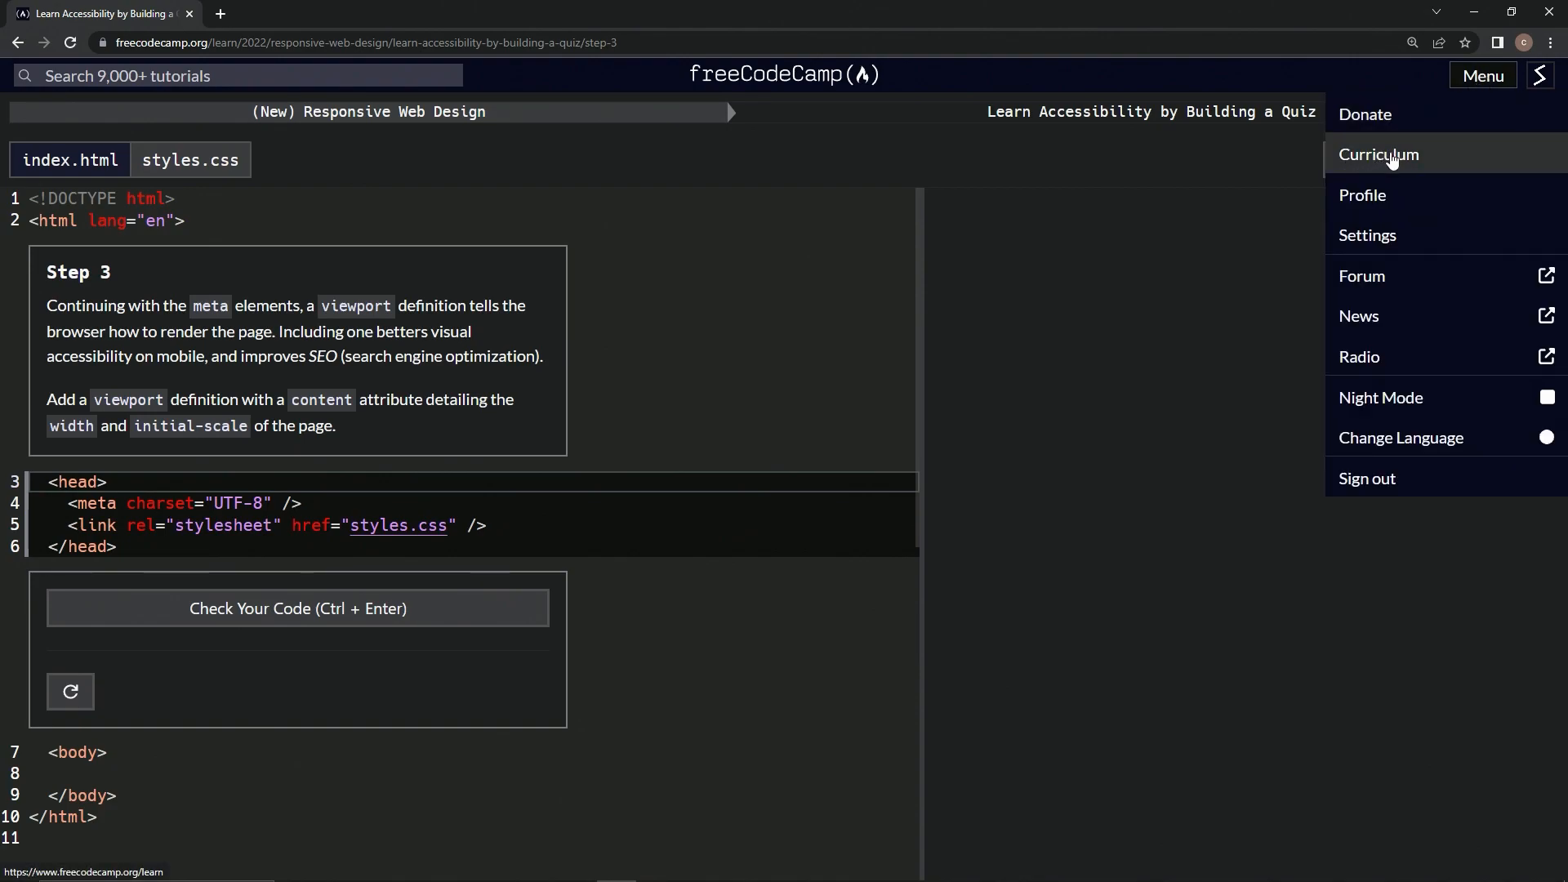
left_click(1378, 153)
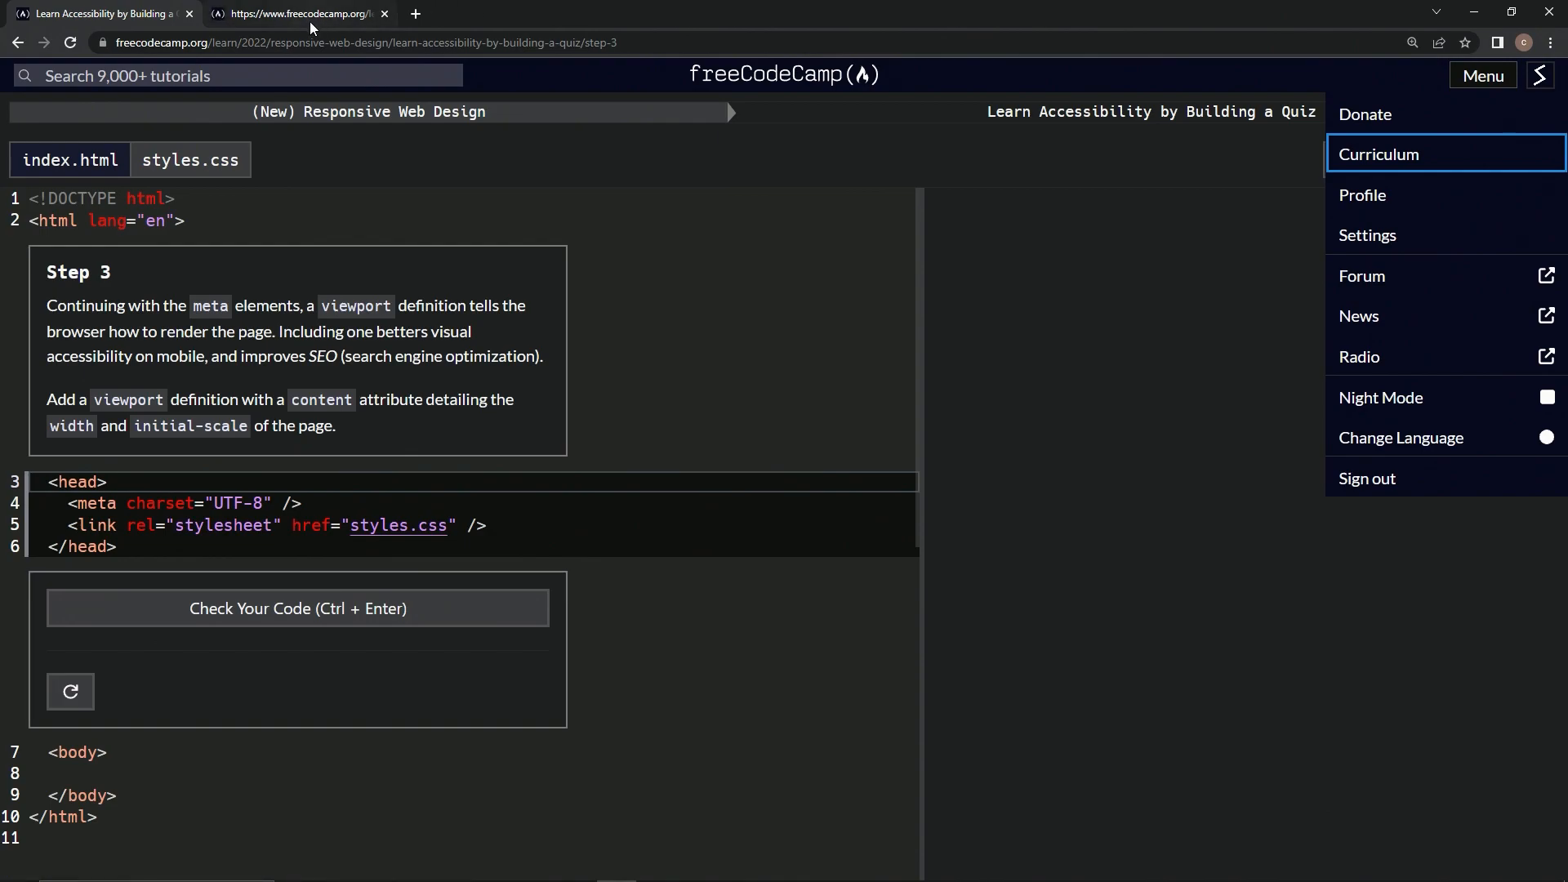
left_click(1378, 153)
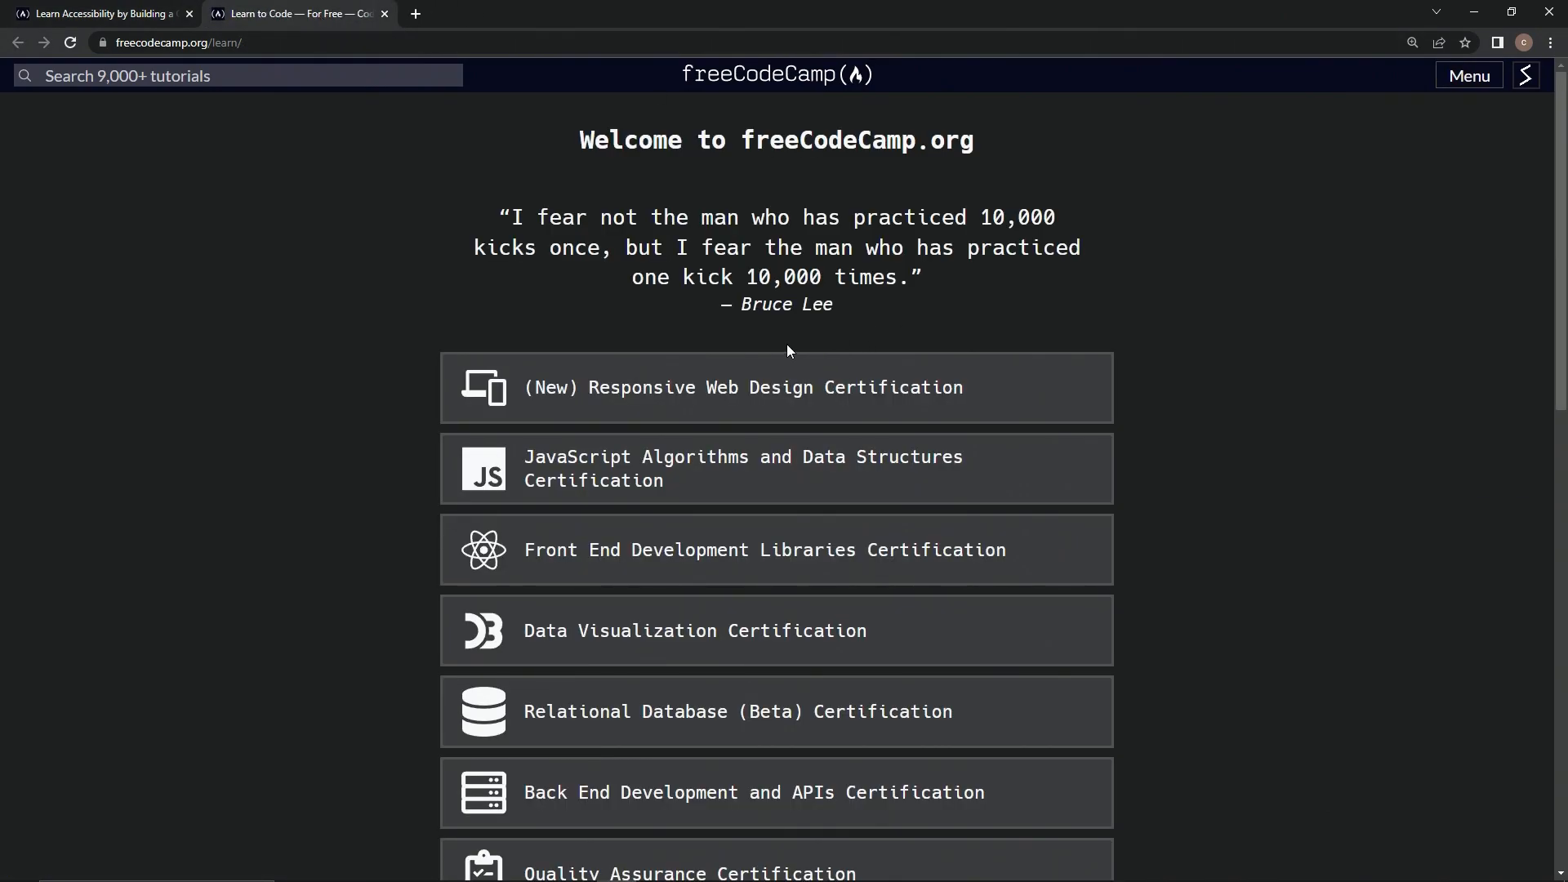
left_click(743, 387)
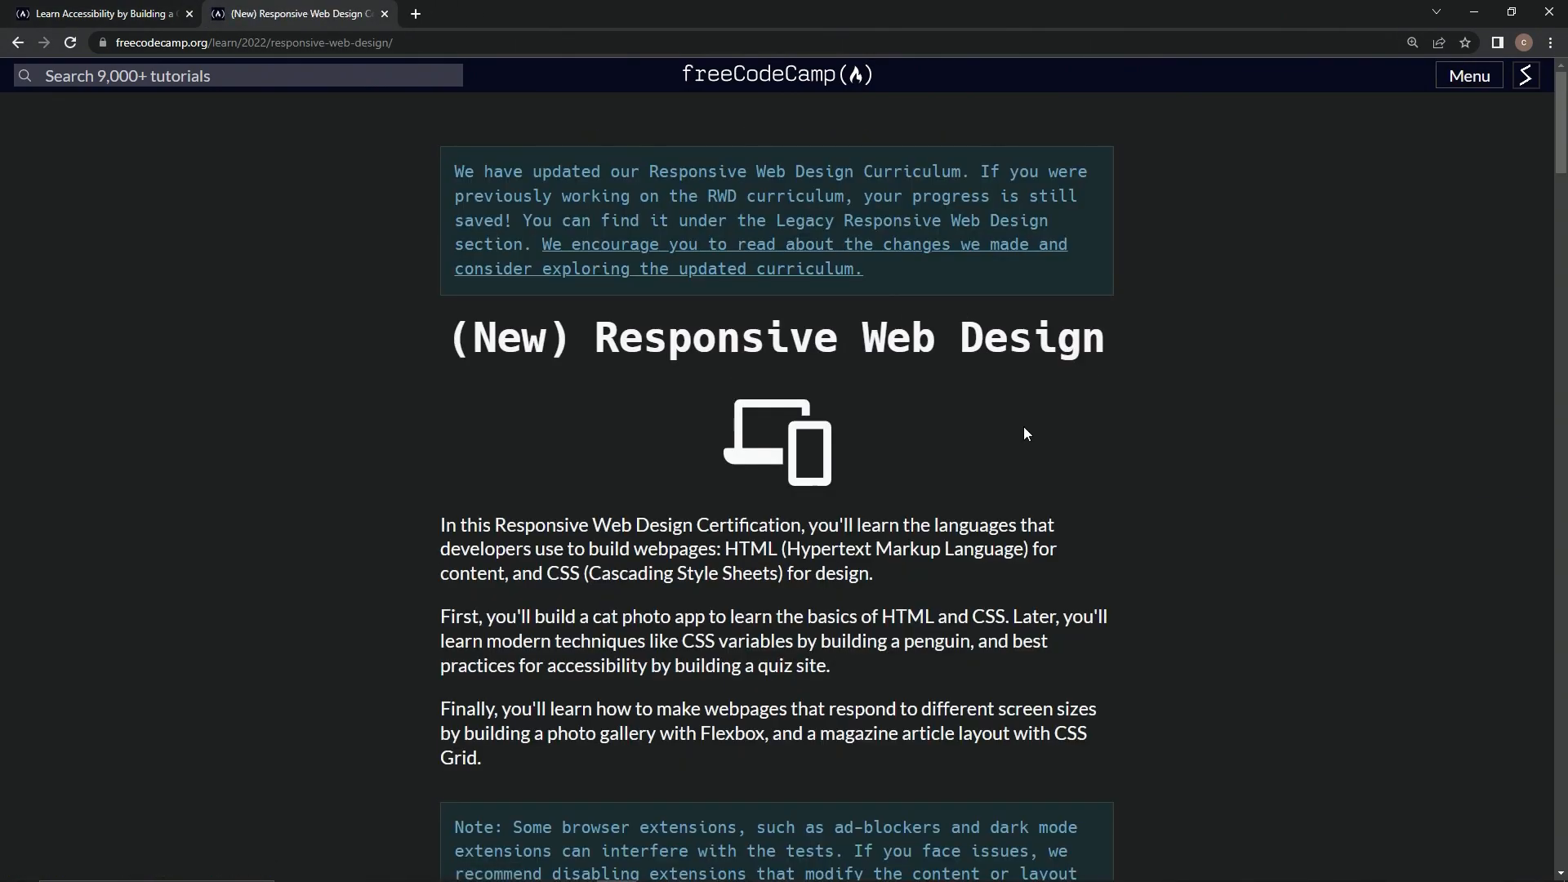
Expand Learn CSS Flexbox by Building a Photo Gallery and load its Step 21.
scroll("down", 3)
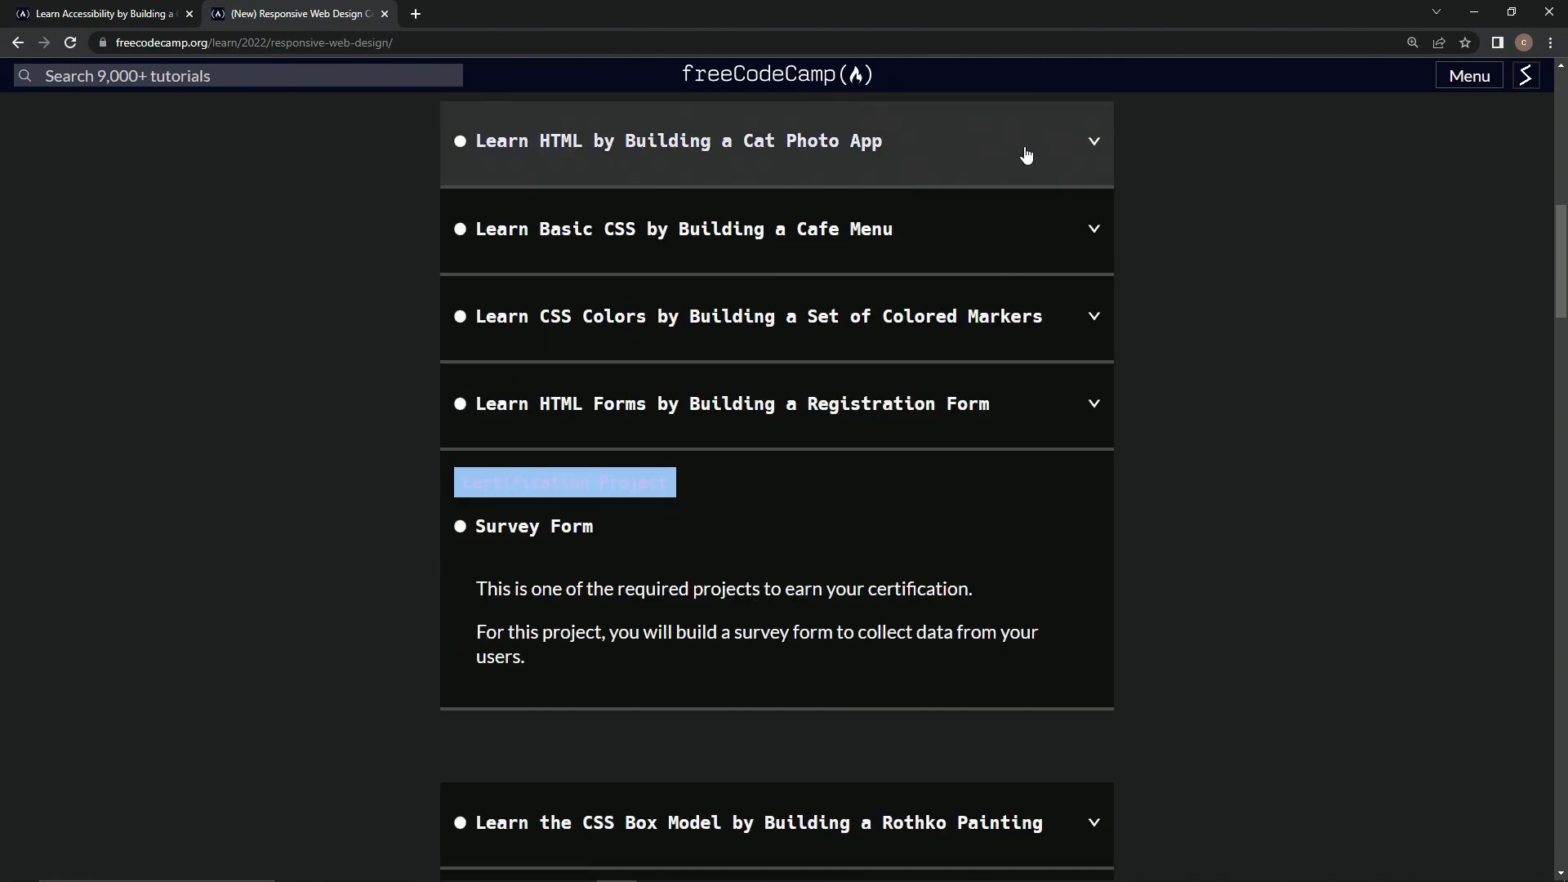
scroll("down", 3)
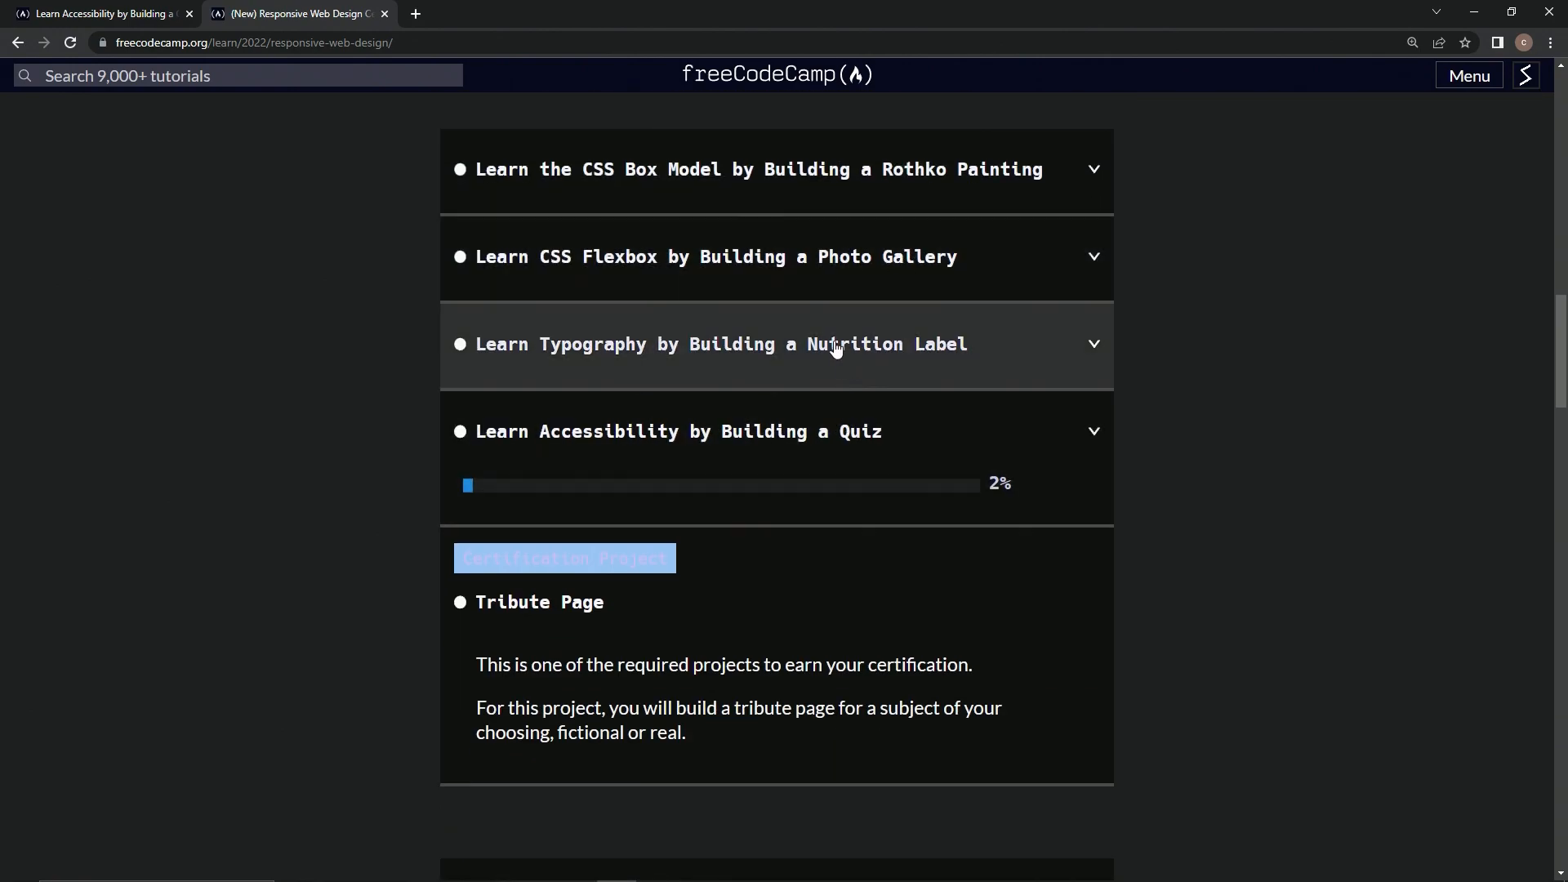
mouse_move(798, 261)
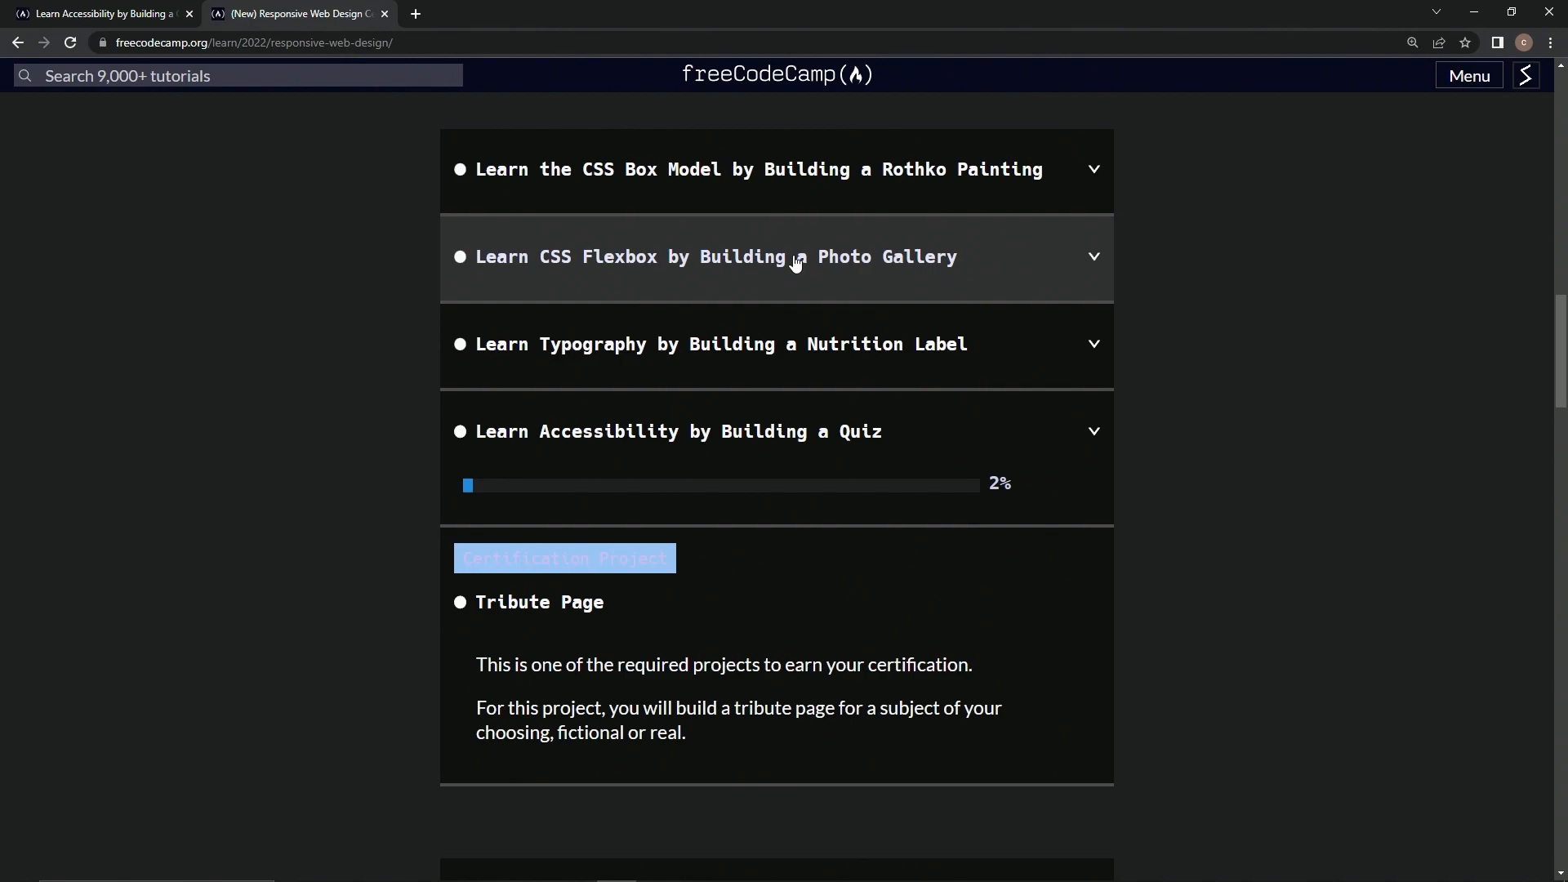
left_click(796, 256)
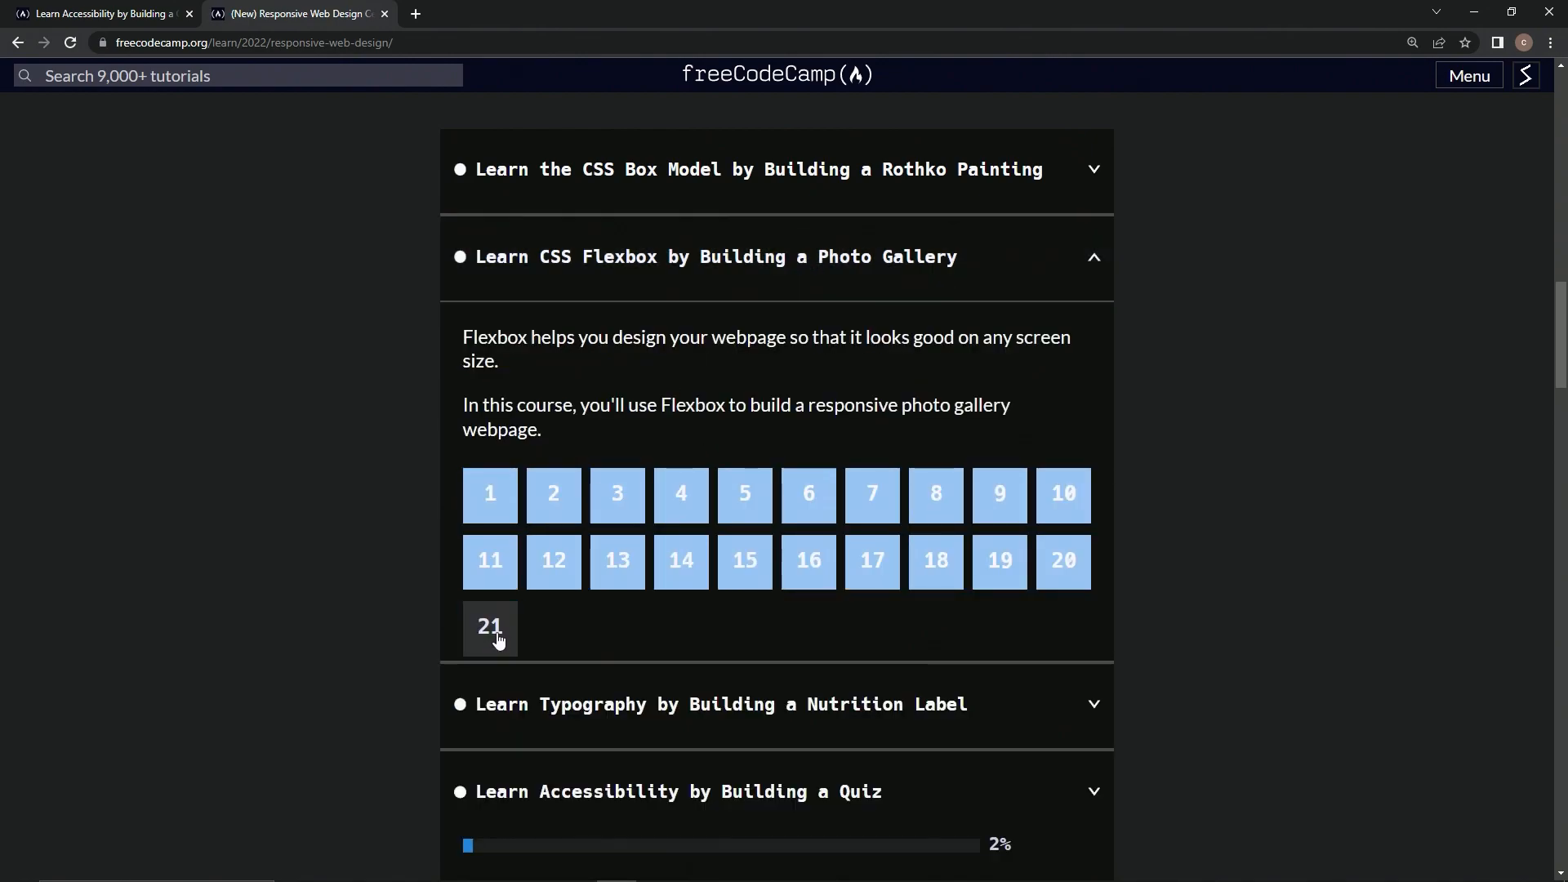
left_click(490, 627)
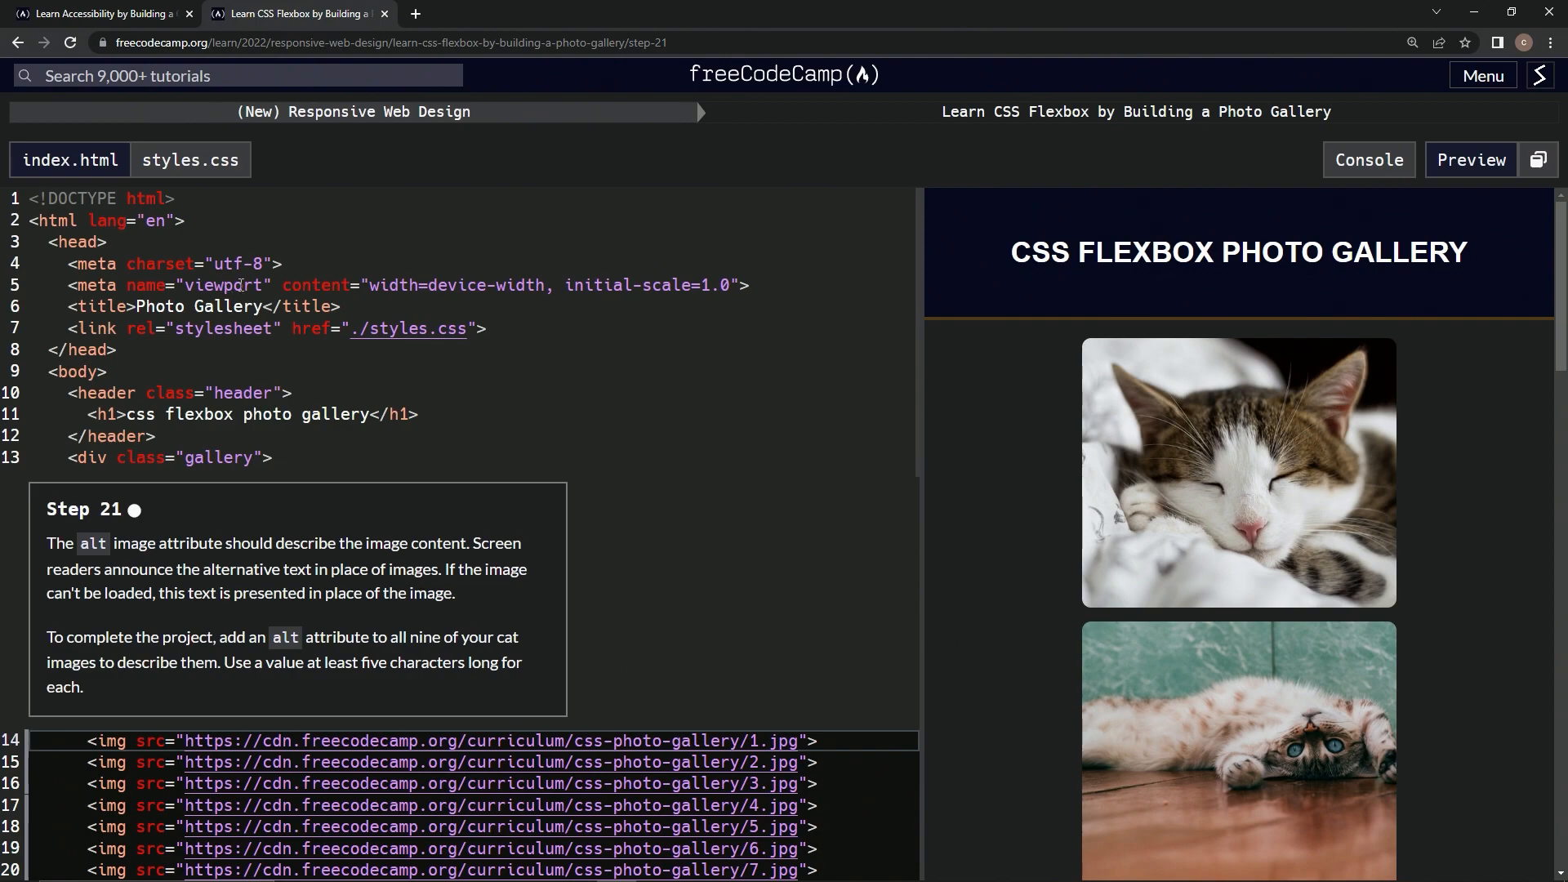
mouse_move(404, 288)
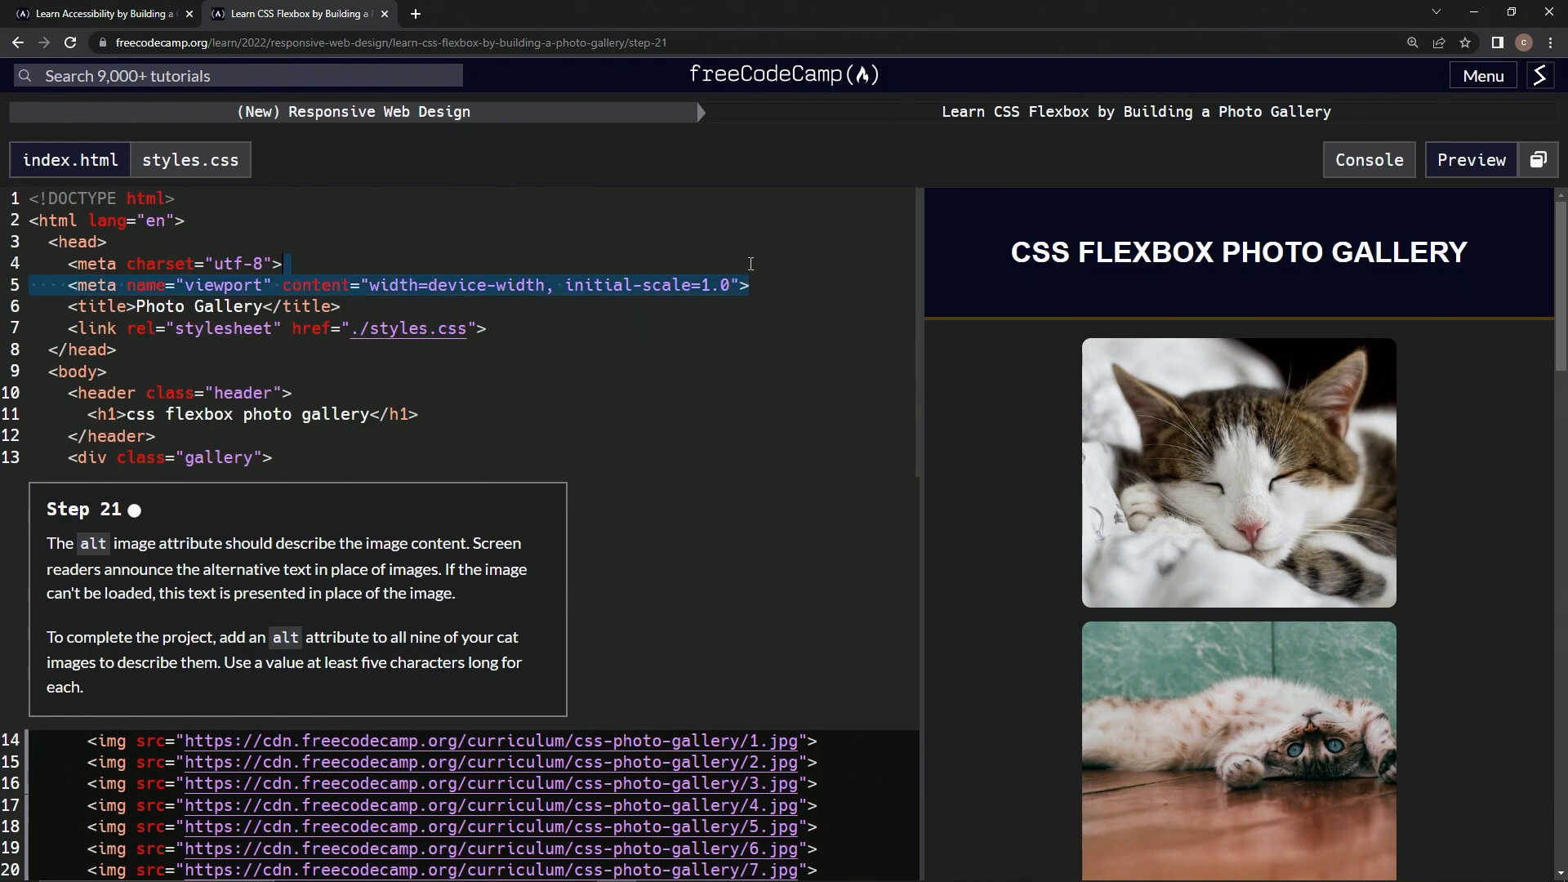
mouse_move(624, 379)
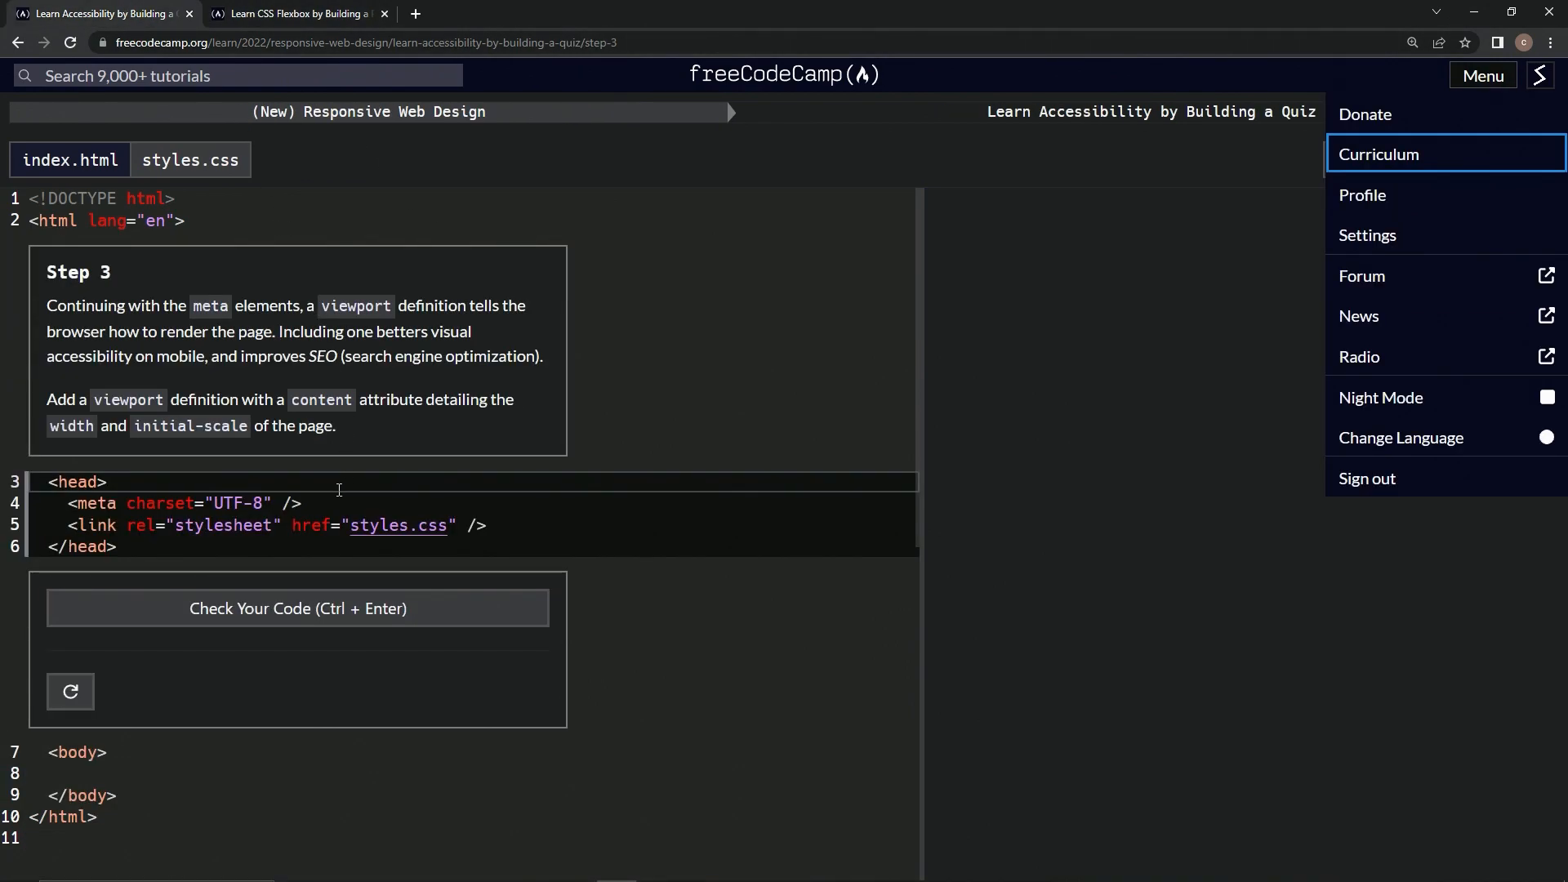
Add <meta name="viewport" content="width=device-width, initial-scale=1.0"> to the quiz head, pass the check and advance to Step 4.
type("<meta name=\"viewport\" content=\"width=device-width, initial-scale=1.0\">")
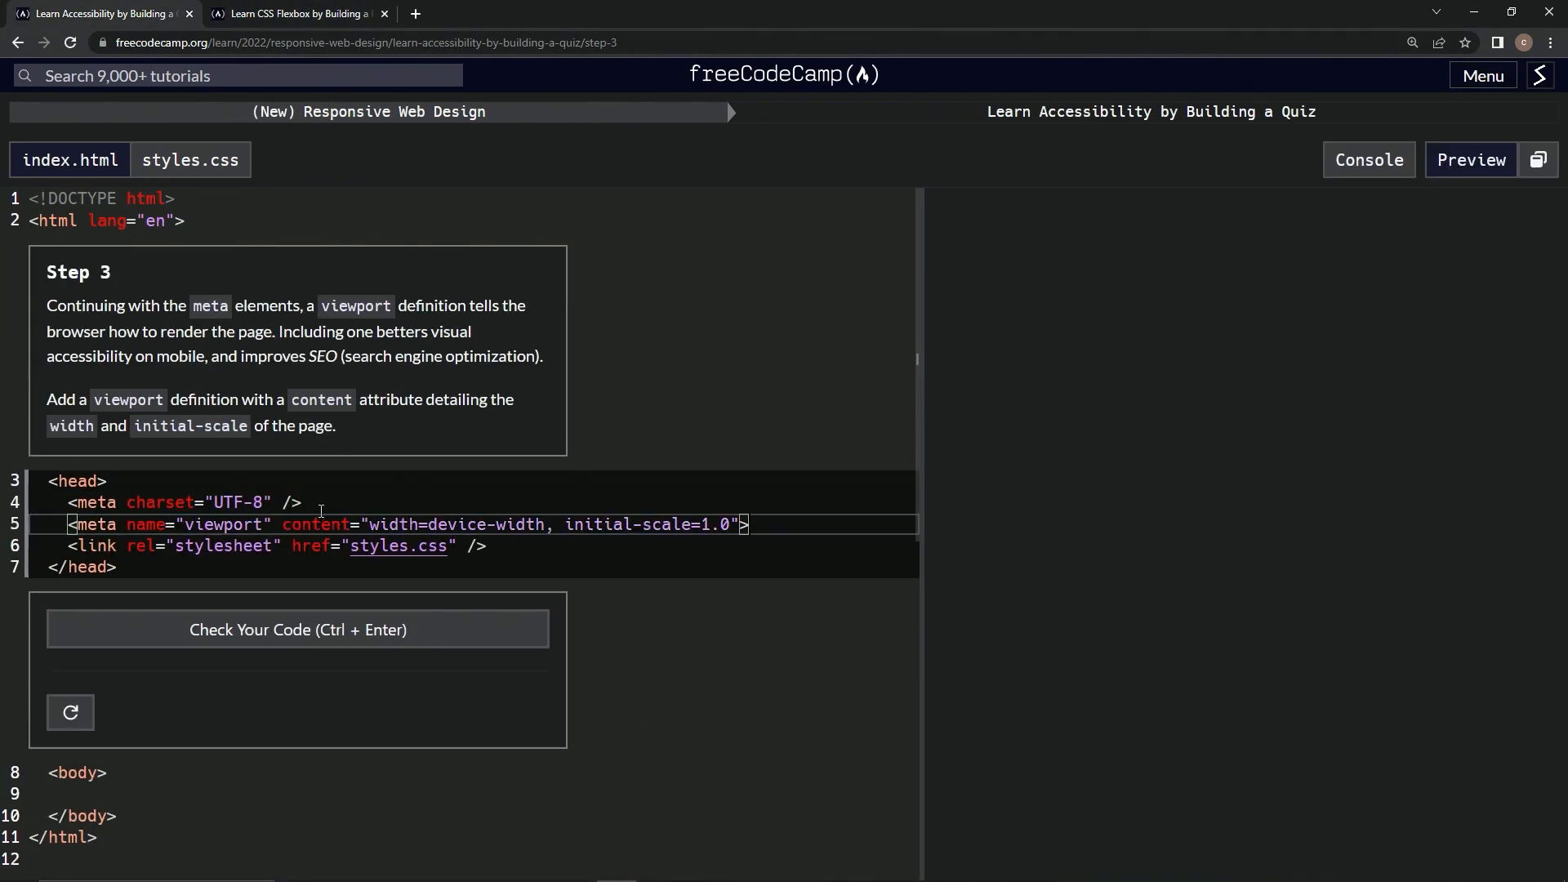
mouse_move(287, 521)
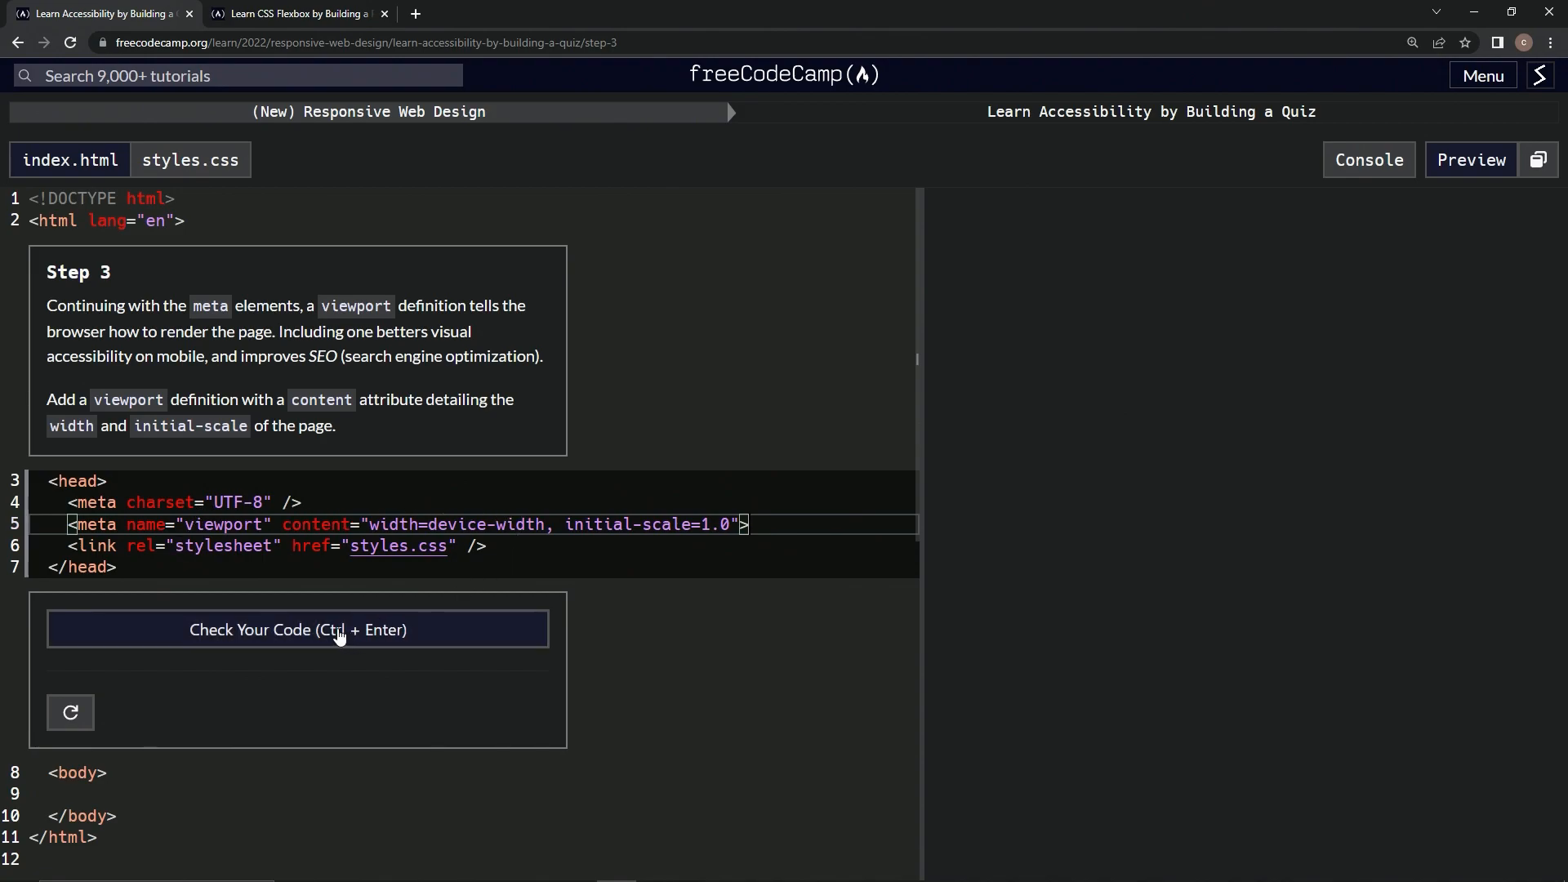
left_click(297, 631)
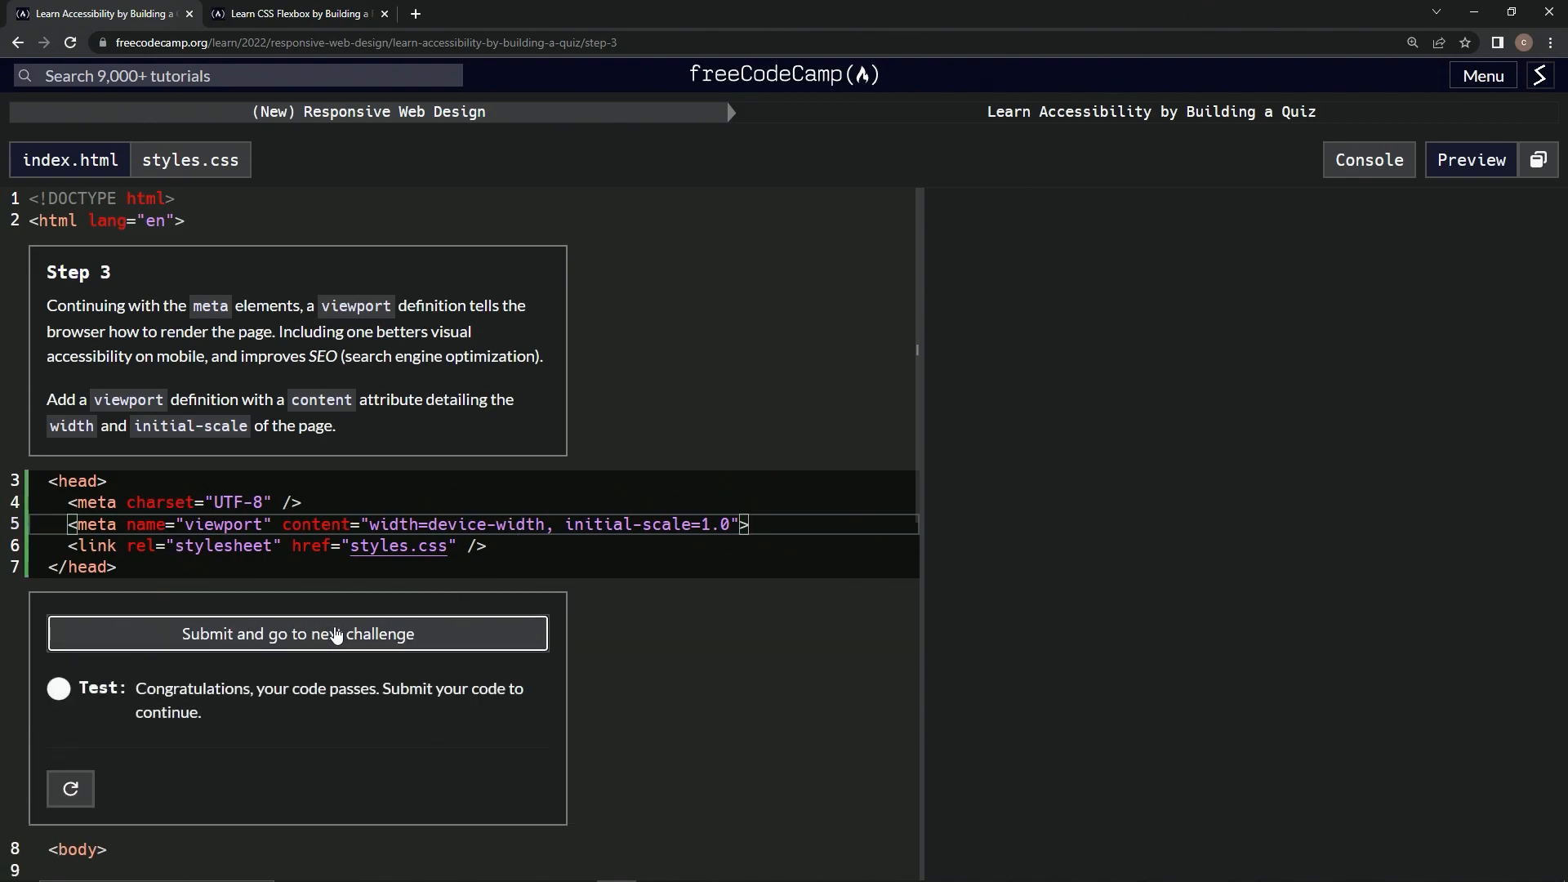
left_click(297, 634)
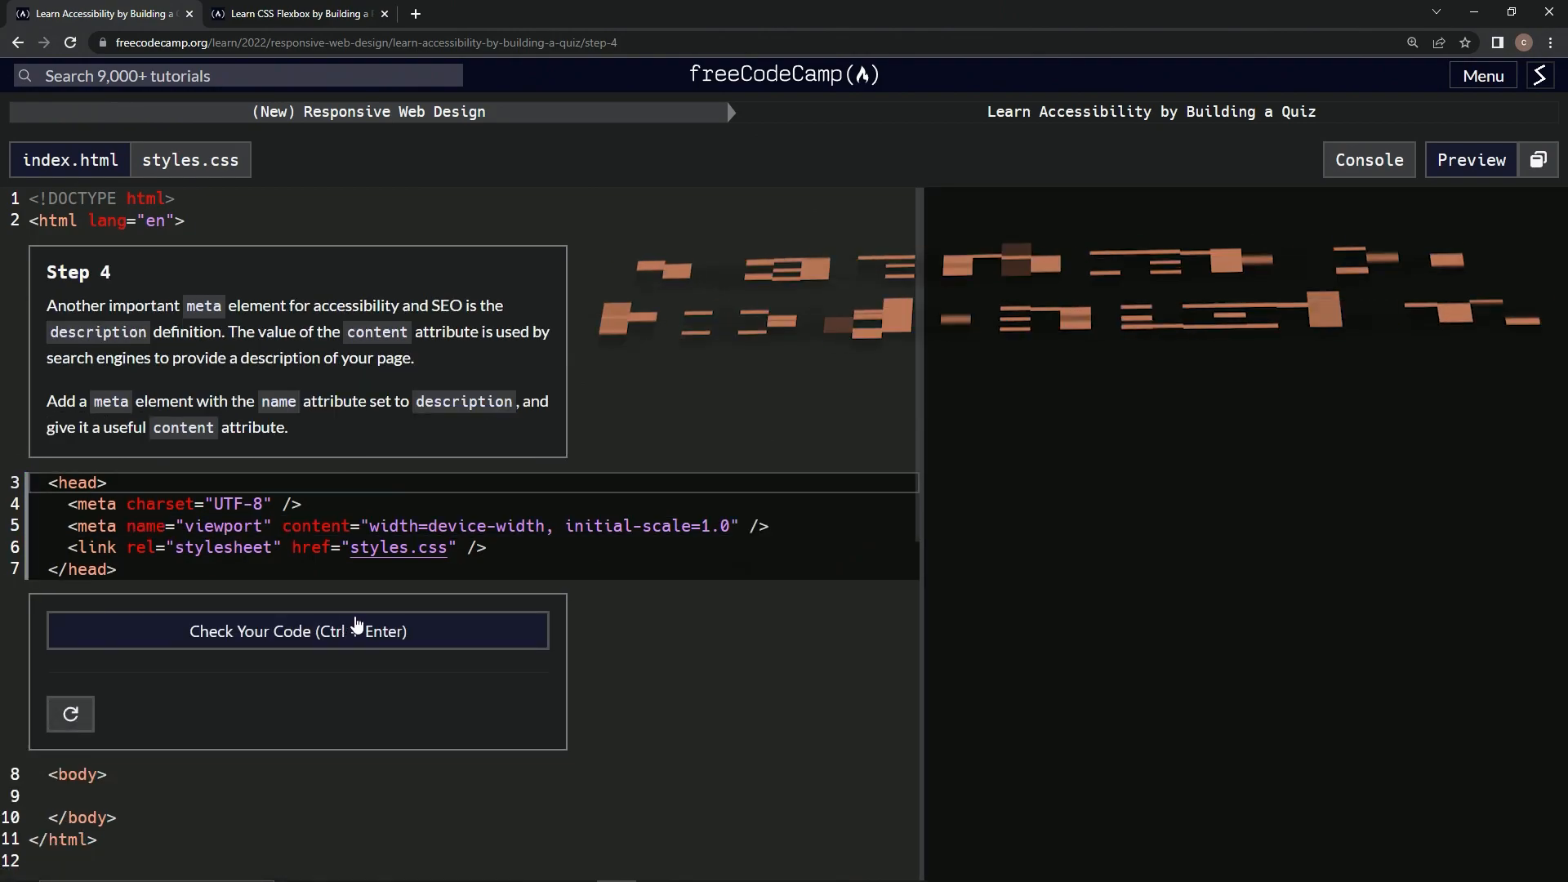